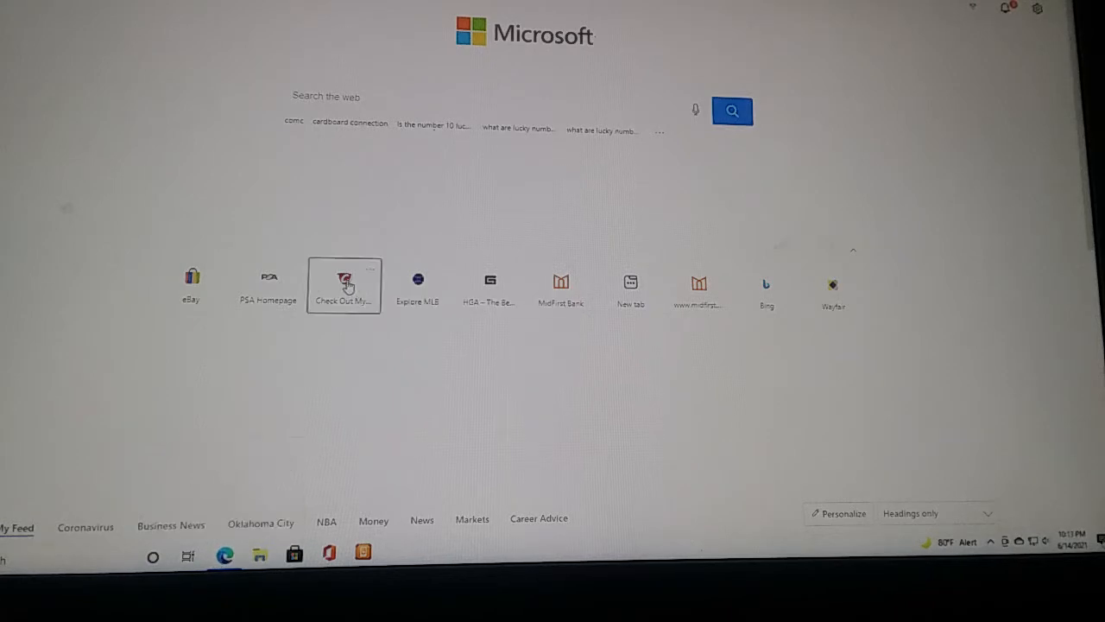
mouse_move(390, 284)
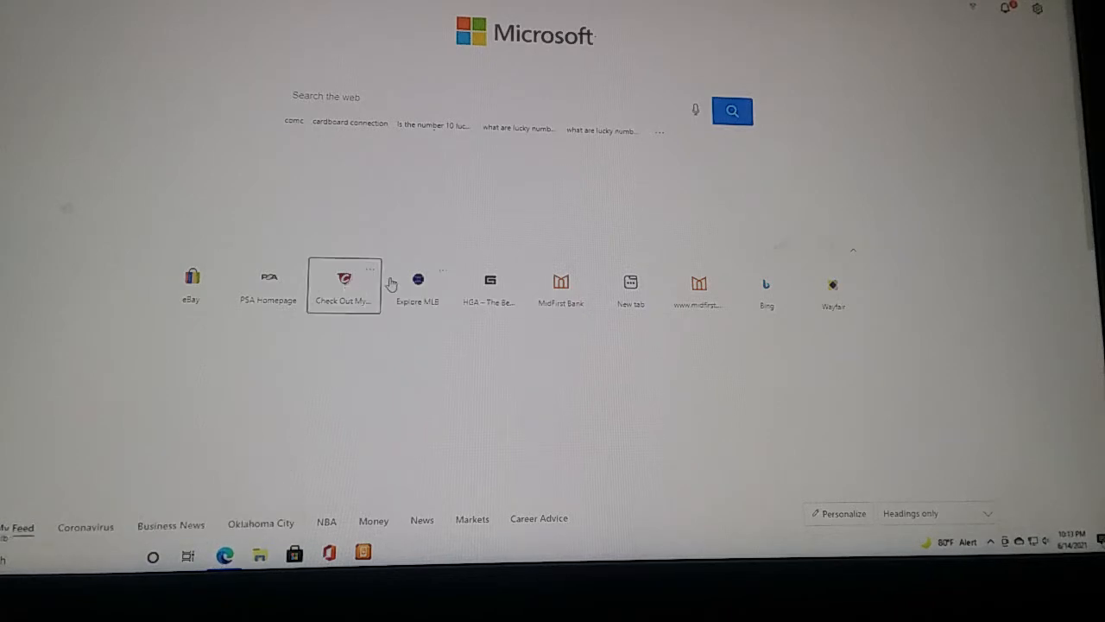
Go to the Check Out My Cards site from the new-tab quick link
left_click(344, 284)
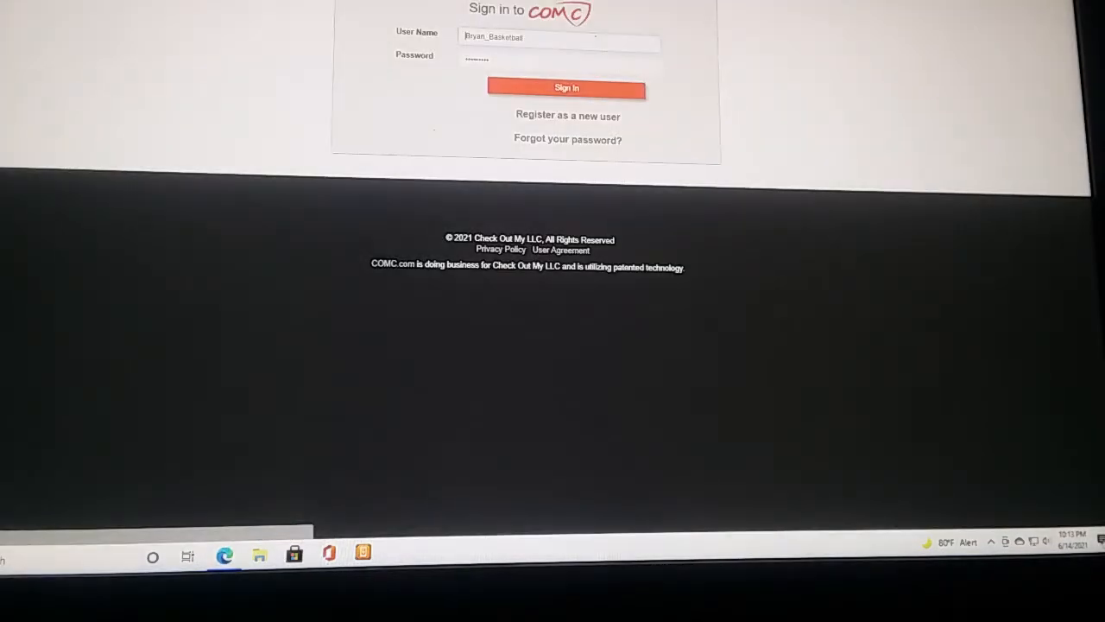
Submit the filled-in sign-in details to load the seller account's My Dashboard
left_click(566, 86)
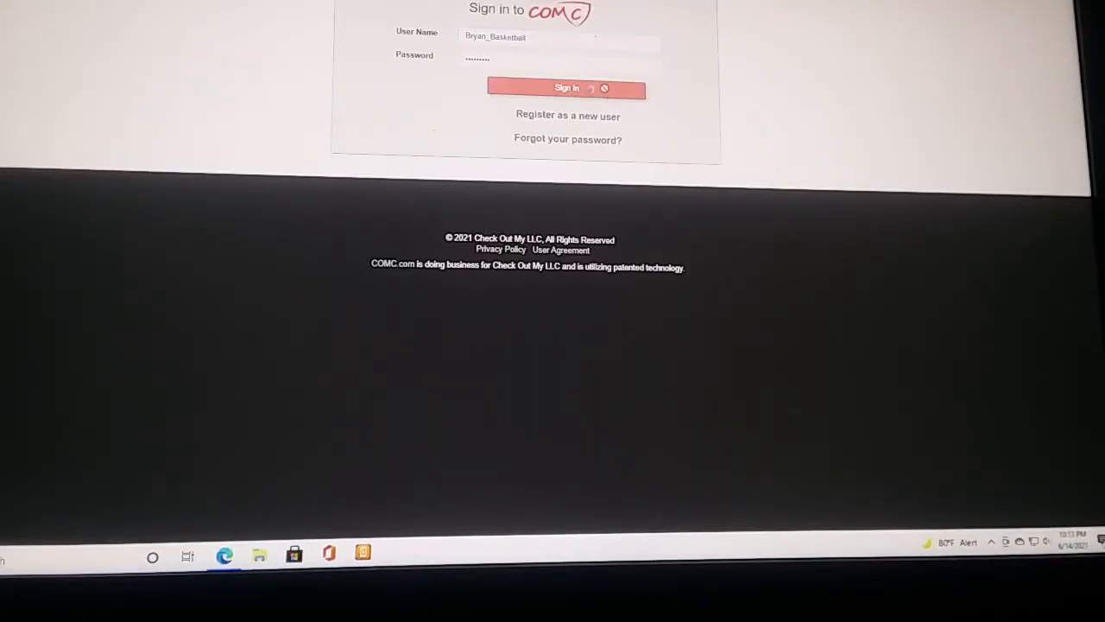
left_click(566, 89)
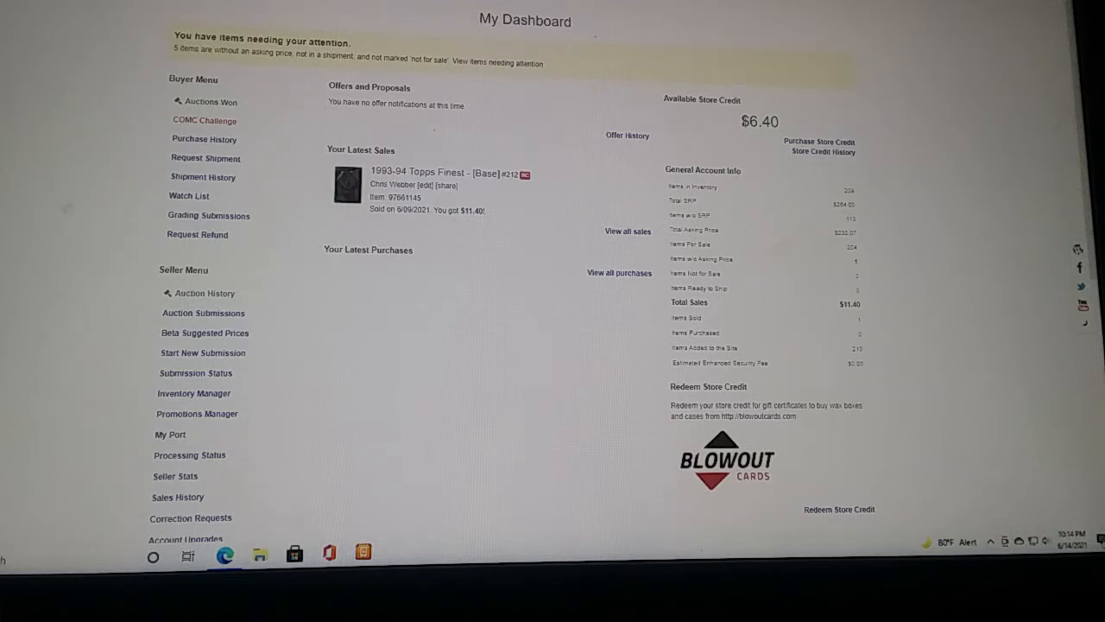
mouse_move(471, 200)
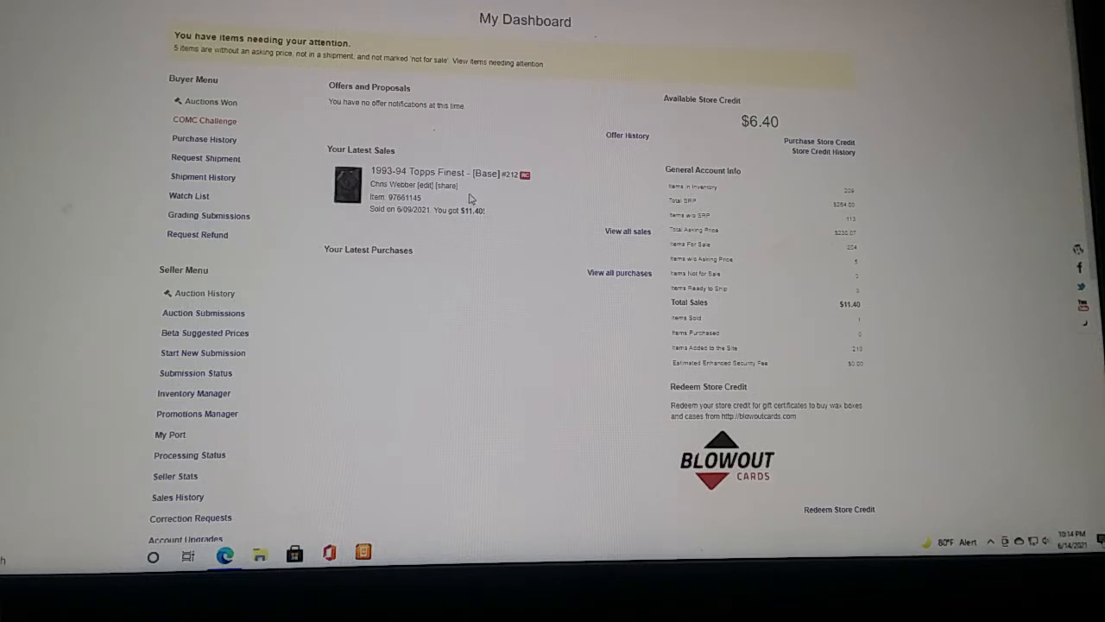
mouse_move(228, 406)
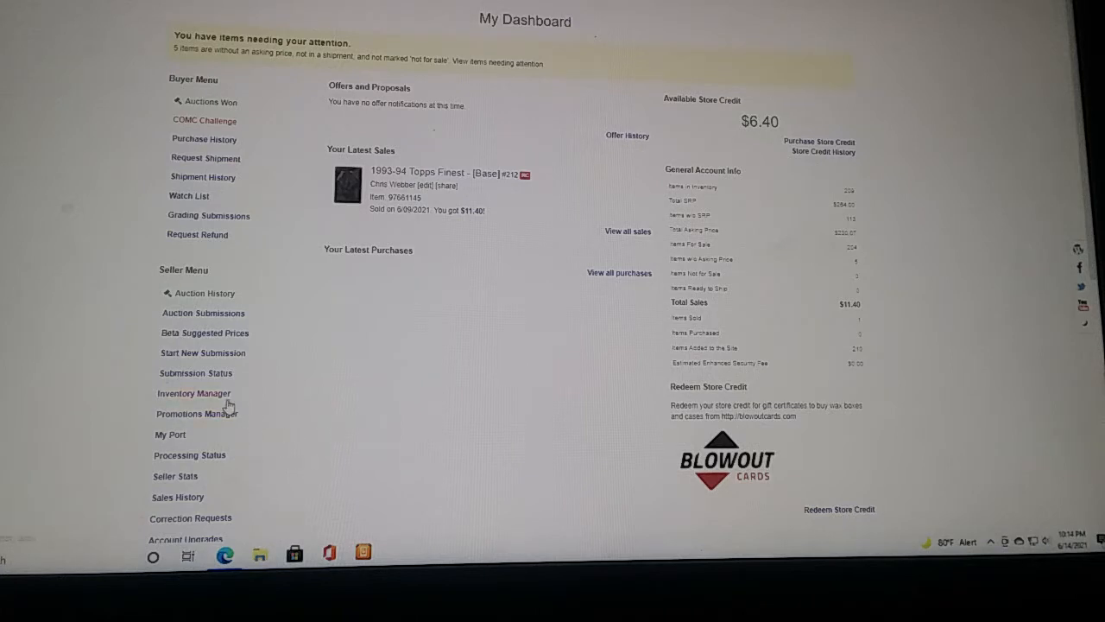
Go to Inventory Manager from the Seller Menu and look through the listed cards
left_click(193, 394)
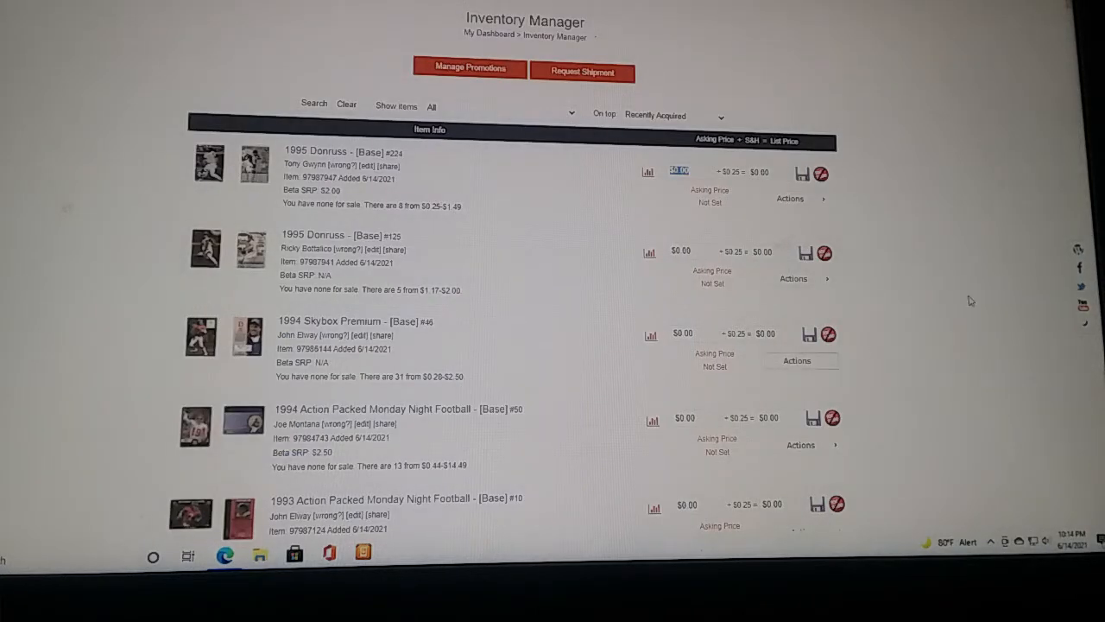
mouse_move(999, 279)
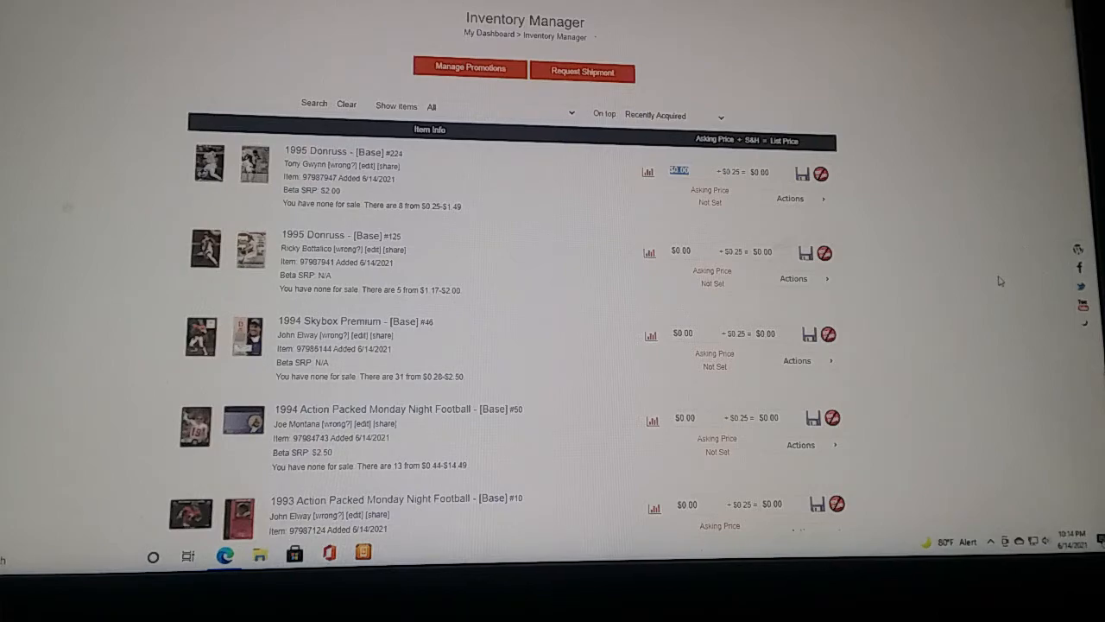
scroll("down", 3)
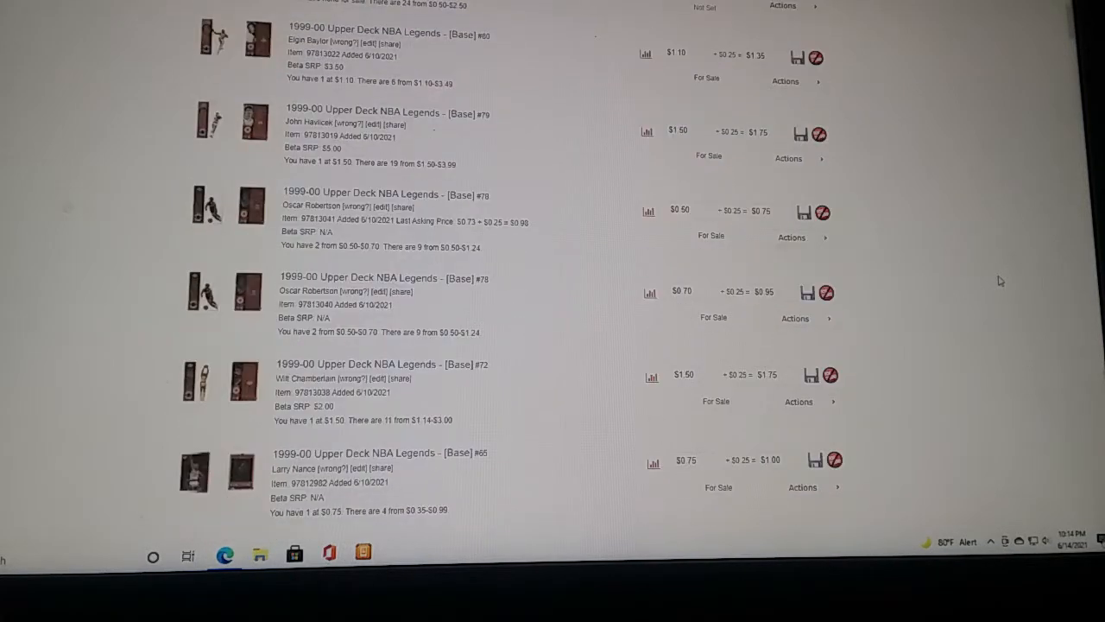
scroll("up", 3)
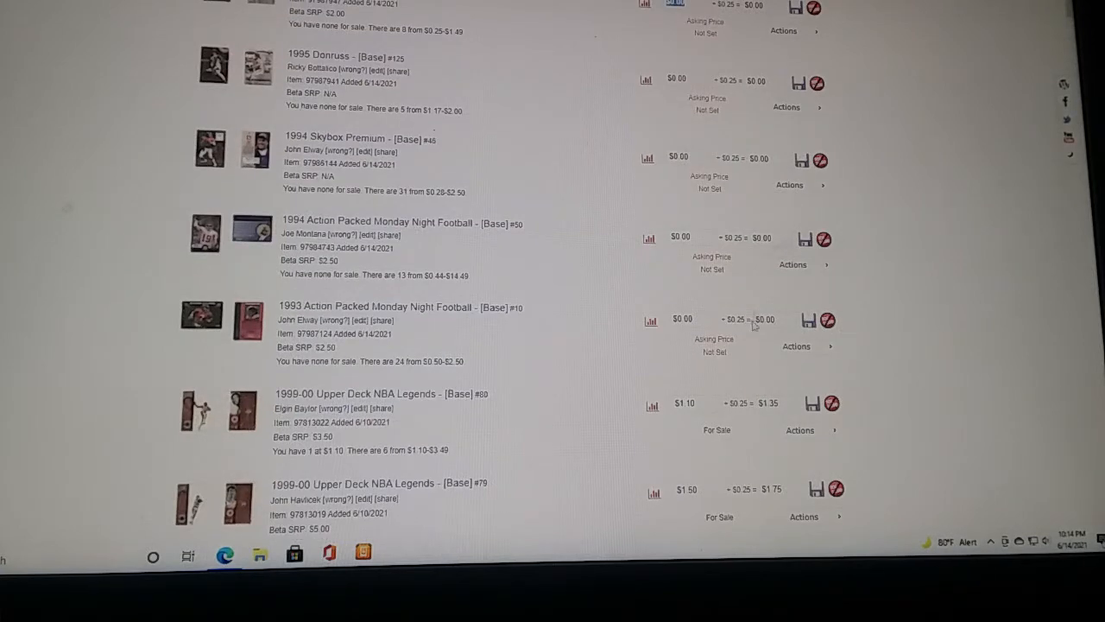
scroll("up", 3)
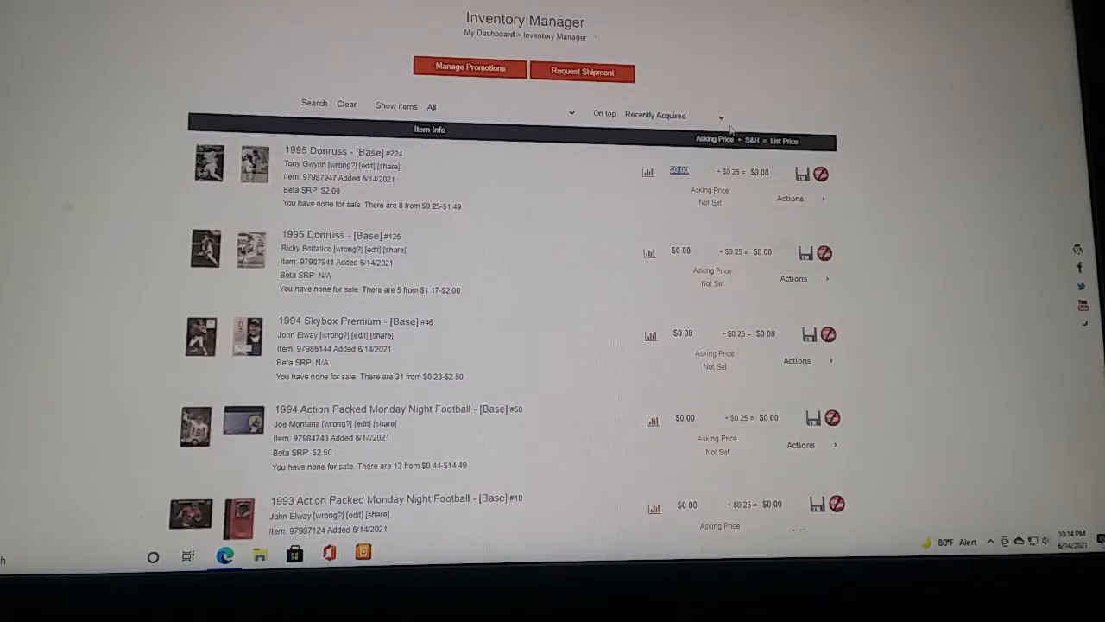
mouse_move(591, 114)
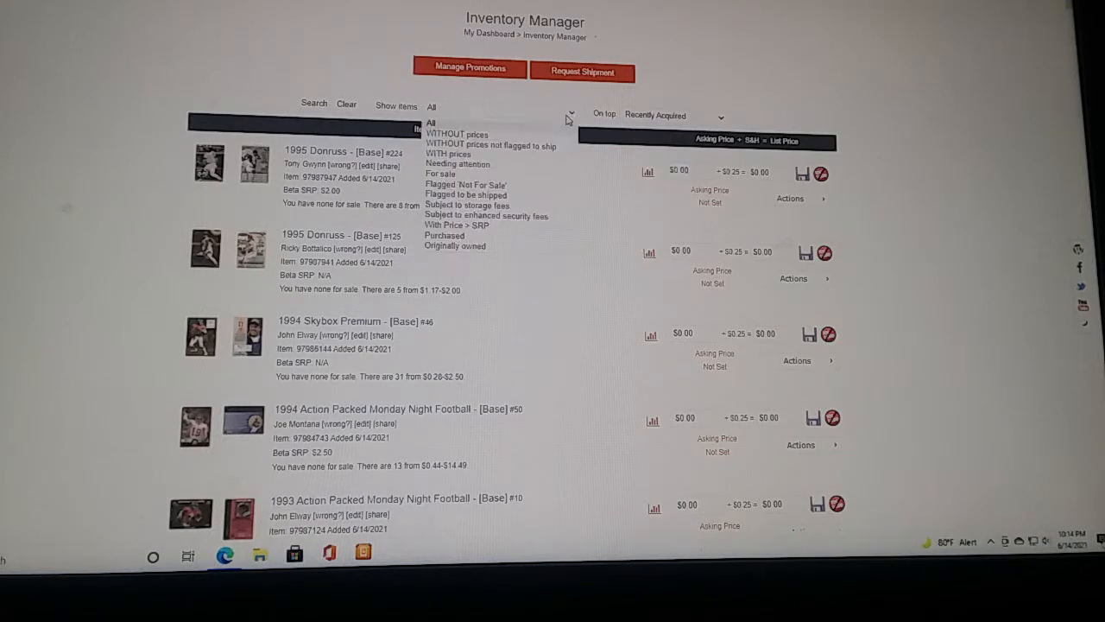
Filter Show Items to 'WITHOUT prices', leaving the five unpriced cards listed
left_click(455, 133)
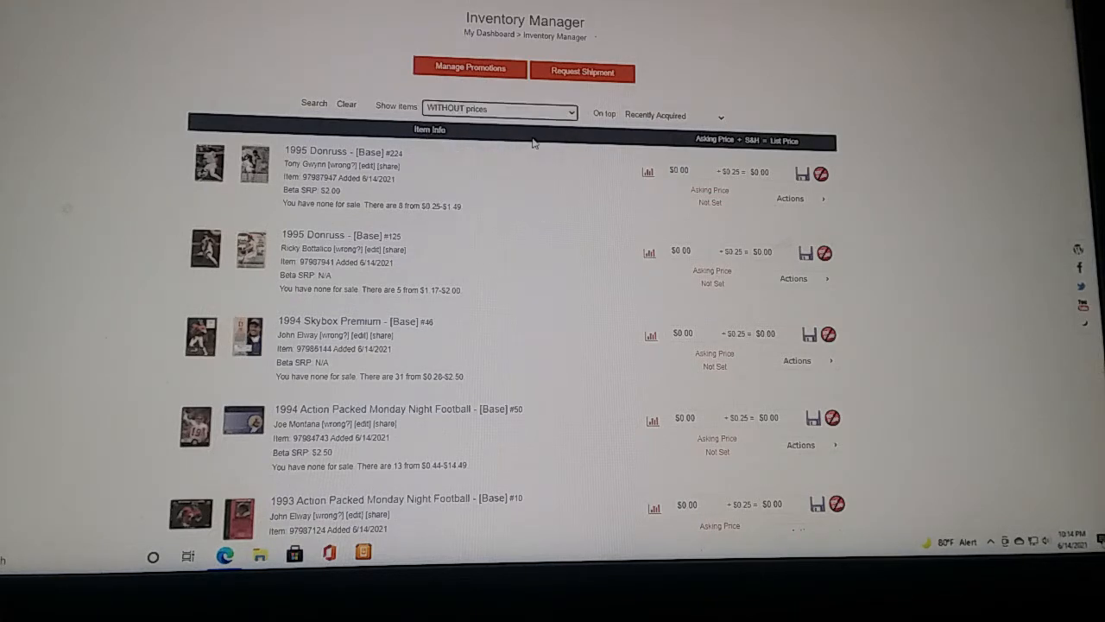
mouse_move(658, 124)
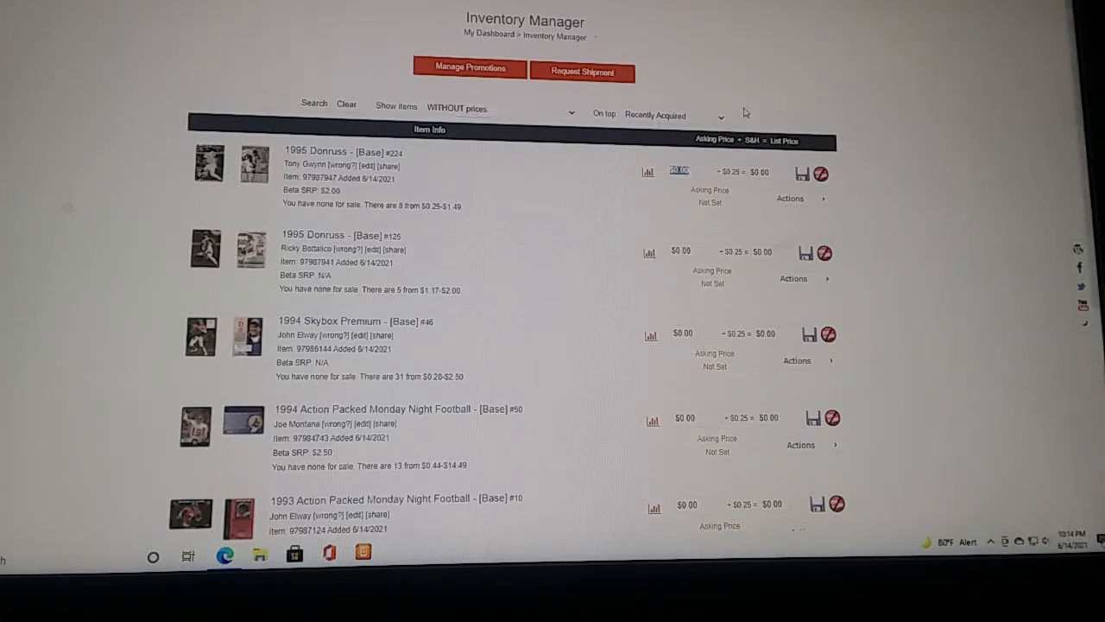
mouse_move(860, 133)
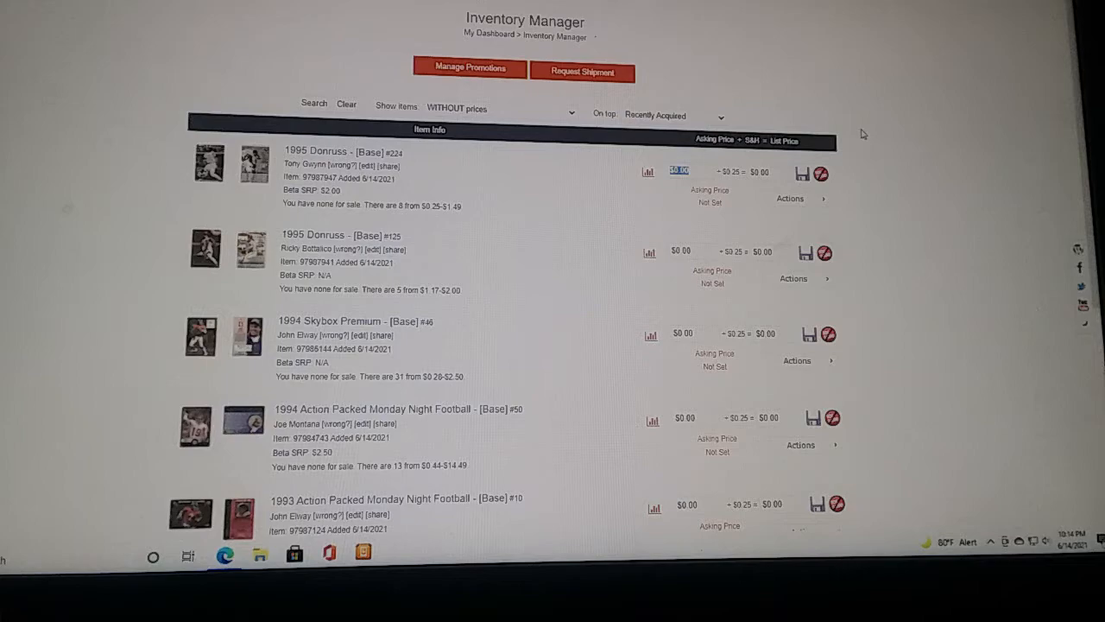
scroll("down", 3)
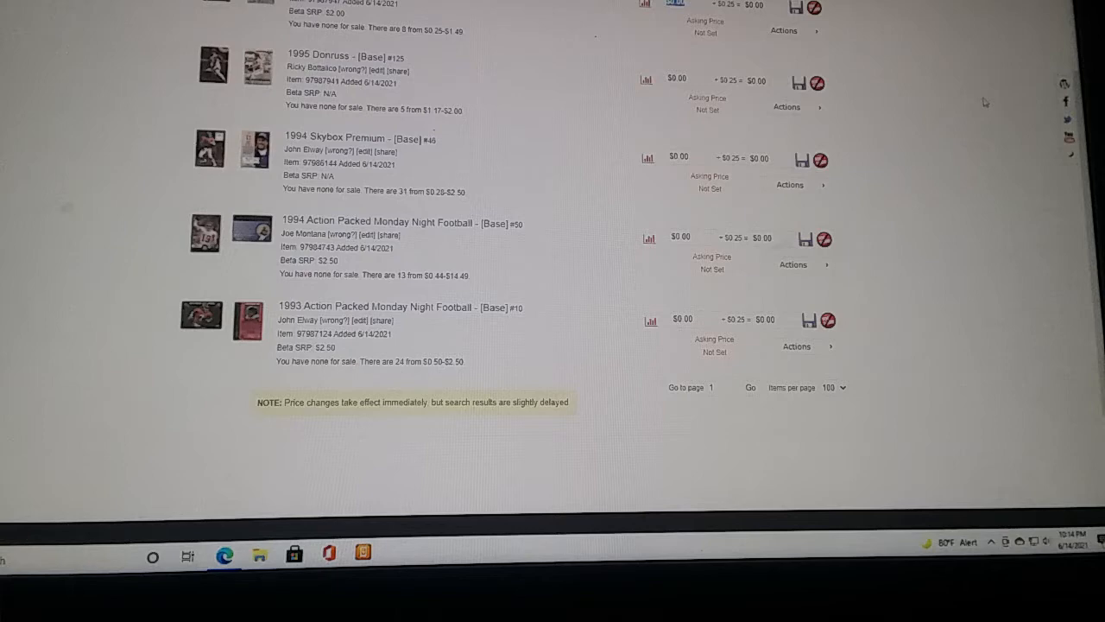
scroll("up", 3)
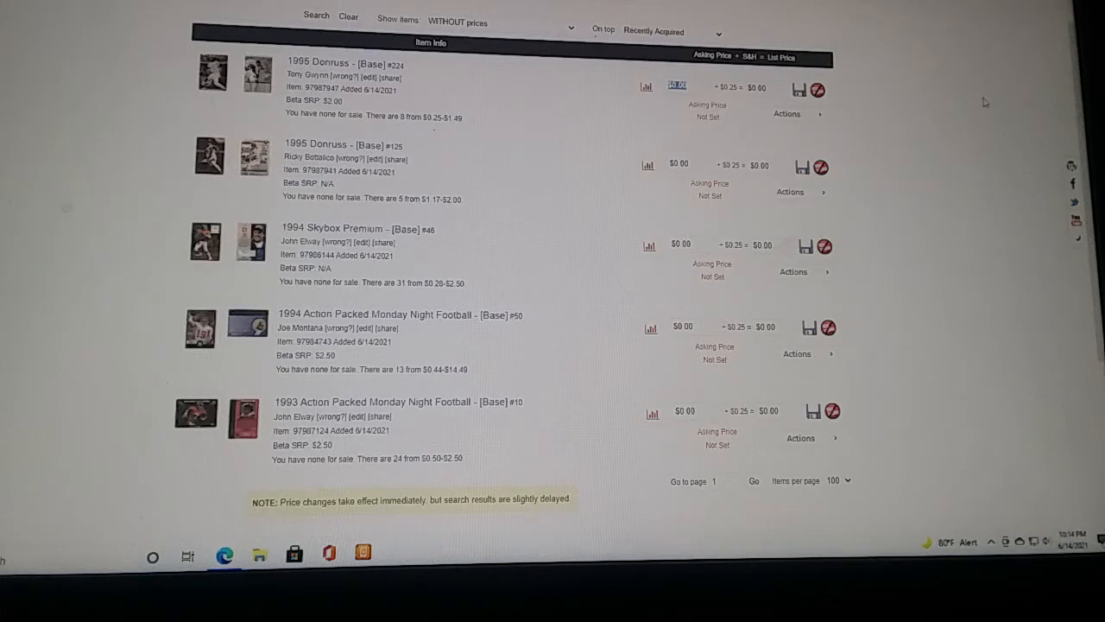
mouse_move(874, 97)
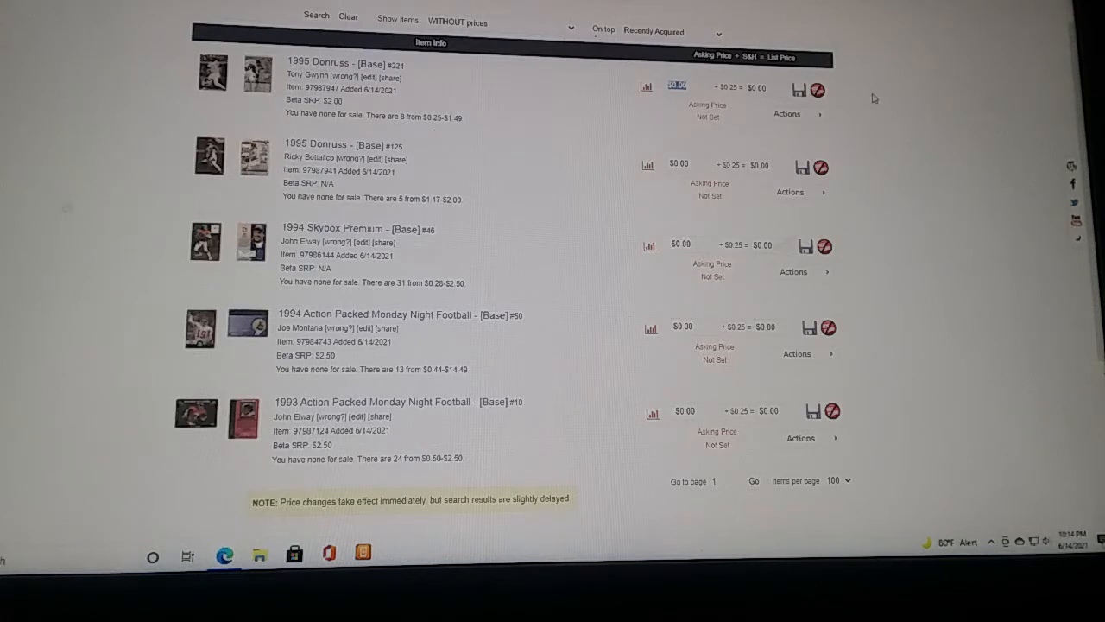
mouse_move(422, 124)
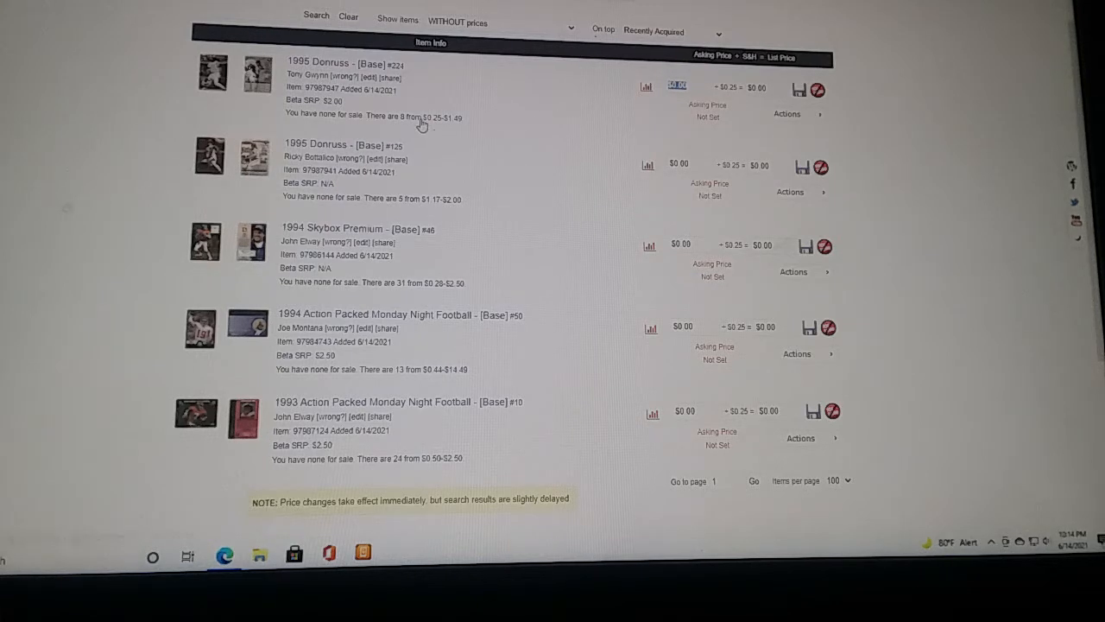
mouse_move(421, 121)
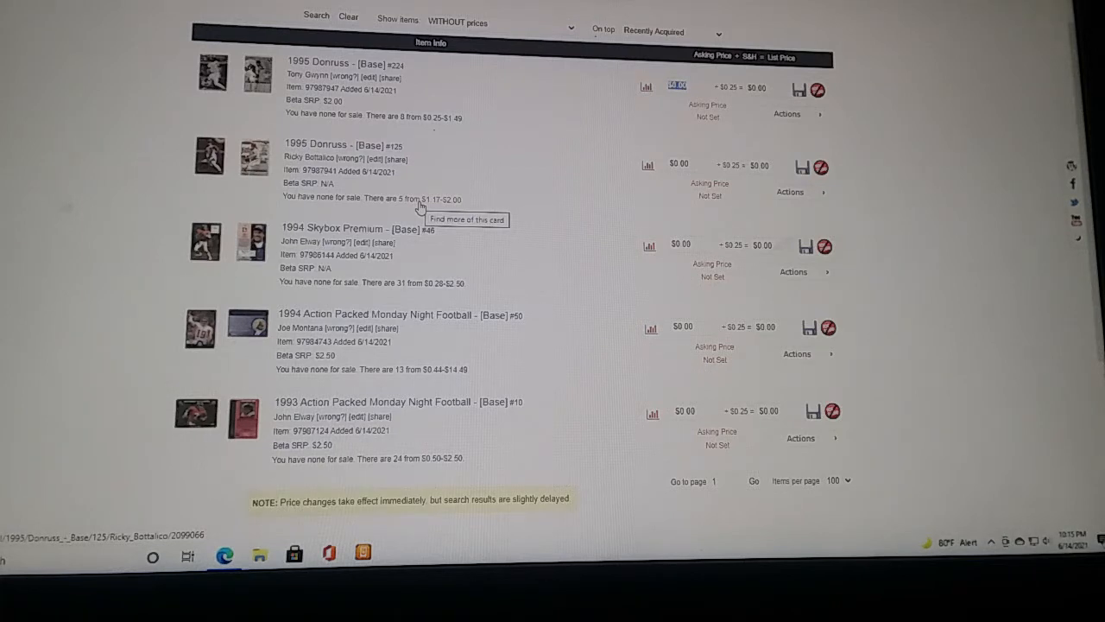
mouse_move(418, 287)
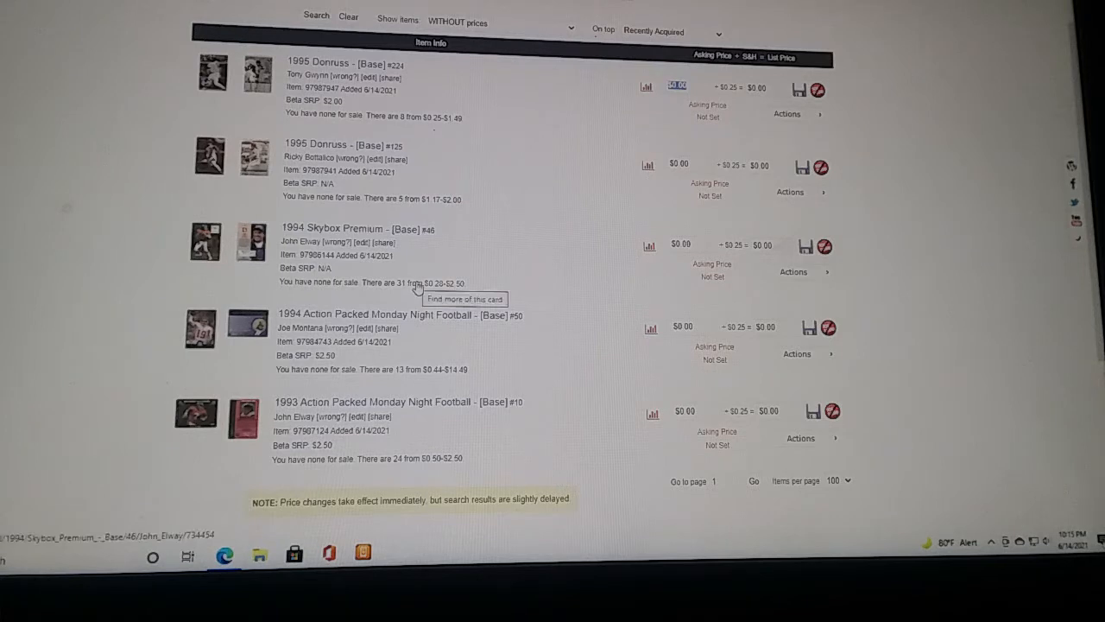
mouse_move(415, 382)
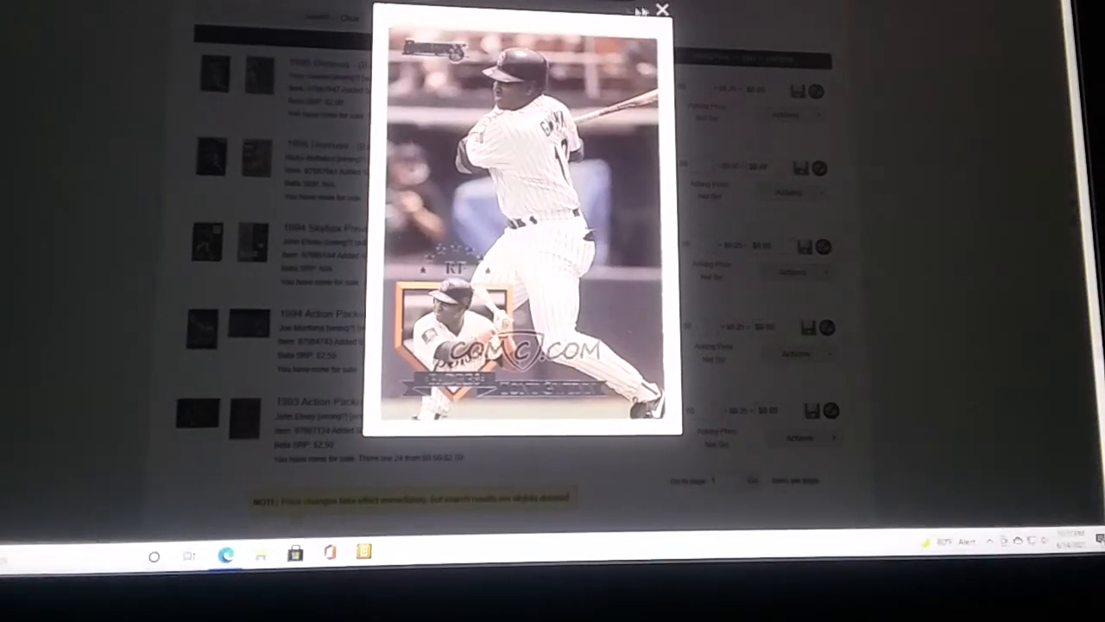
View the second 1995 Donruss card's enlarged images, then advance to the 1994 Skybox Elway back
left_click(663, 11)
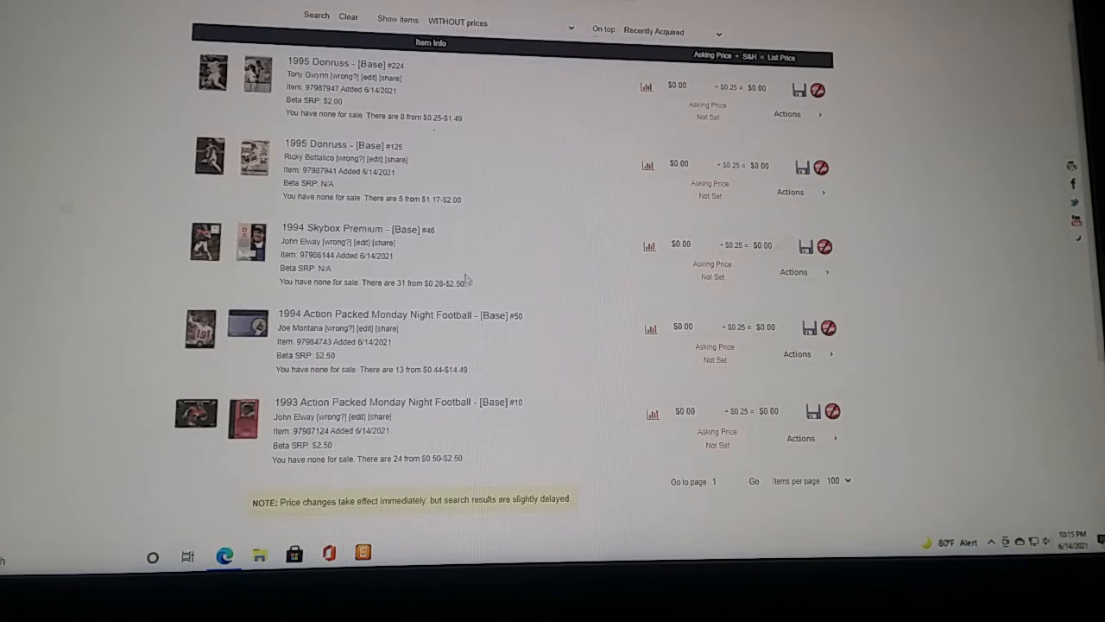
mouse_move(497, 384)
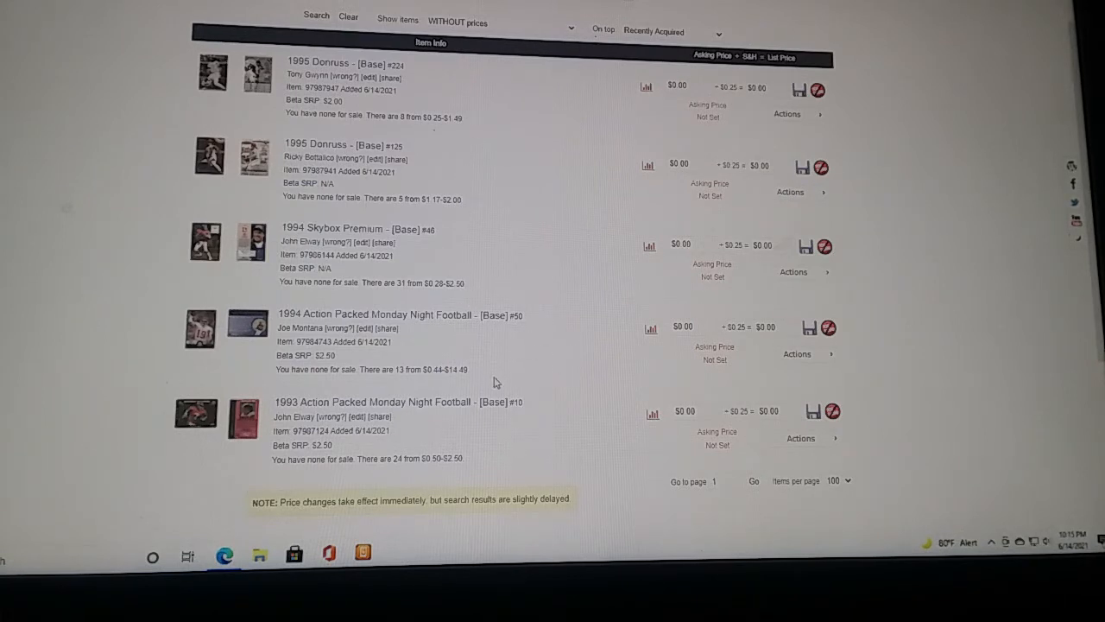
mouse_move(466, 384)
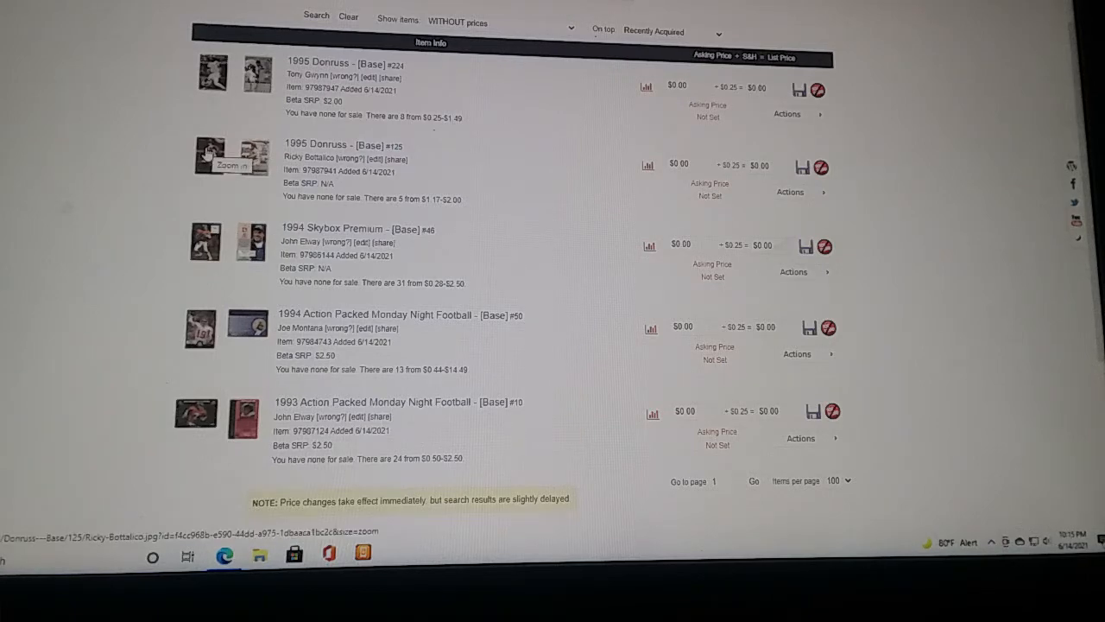
left_click(211, 156)
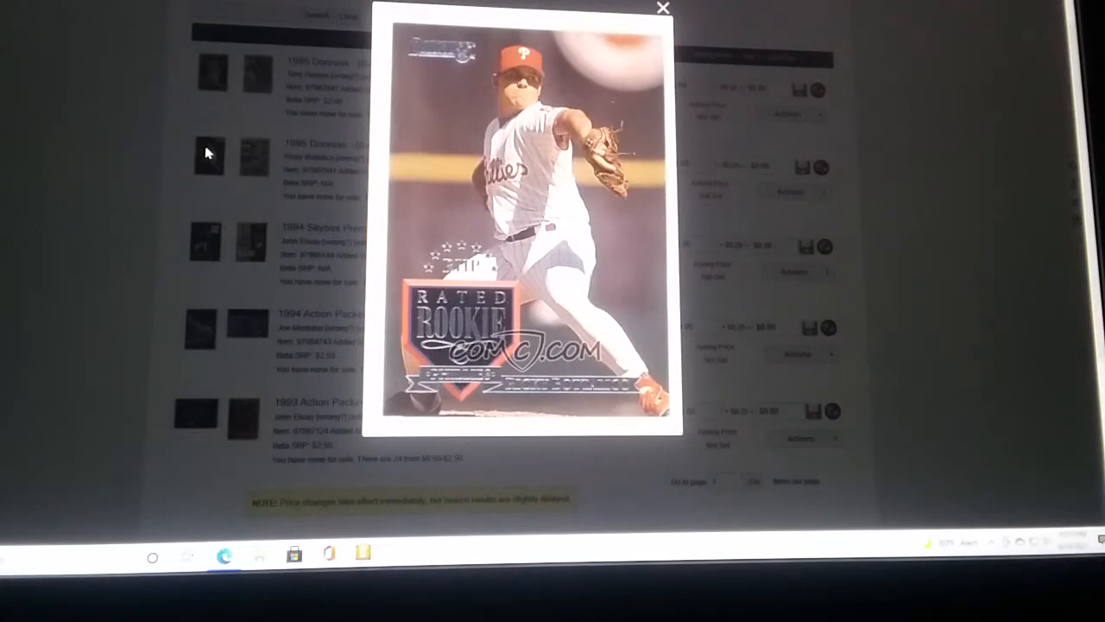
mouse_move(440, 158)
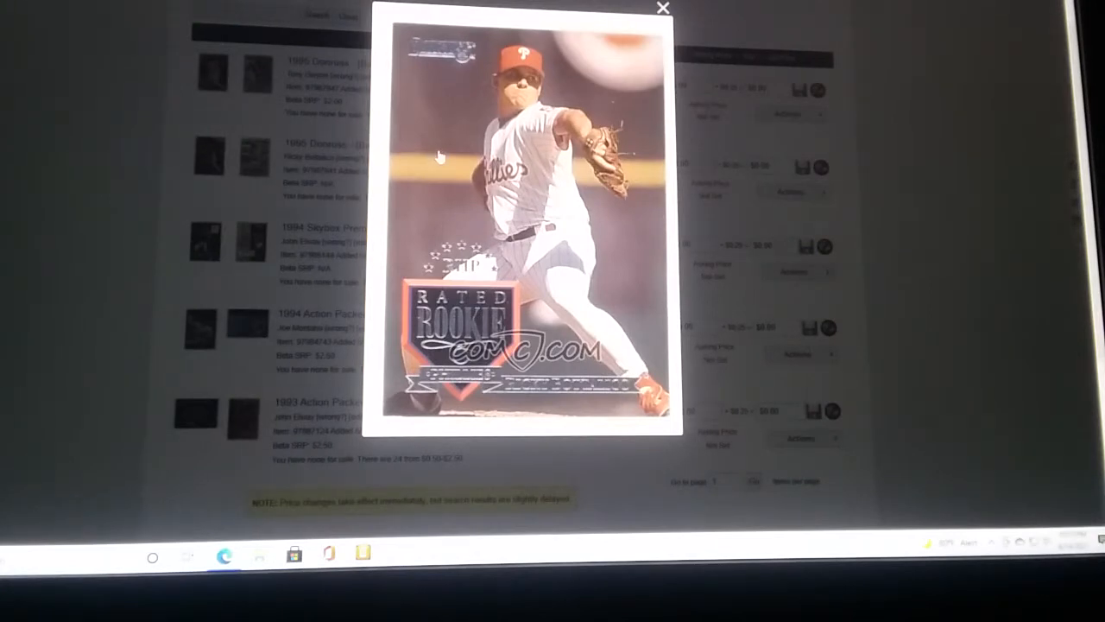
mouse_move(449, 79)
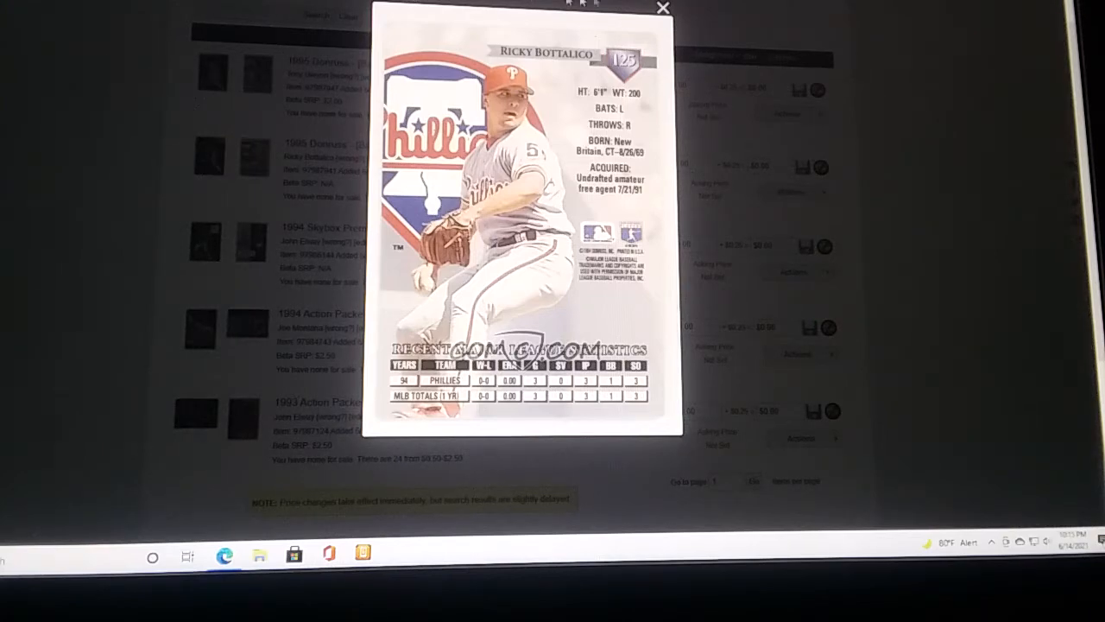
left_click(663, 7)
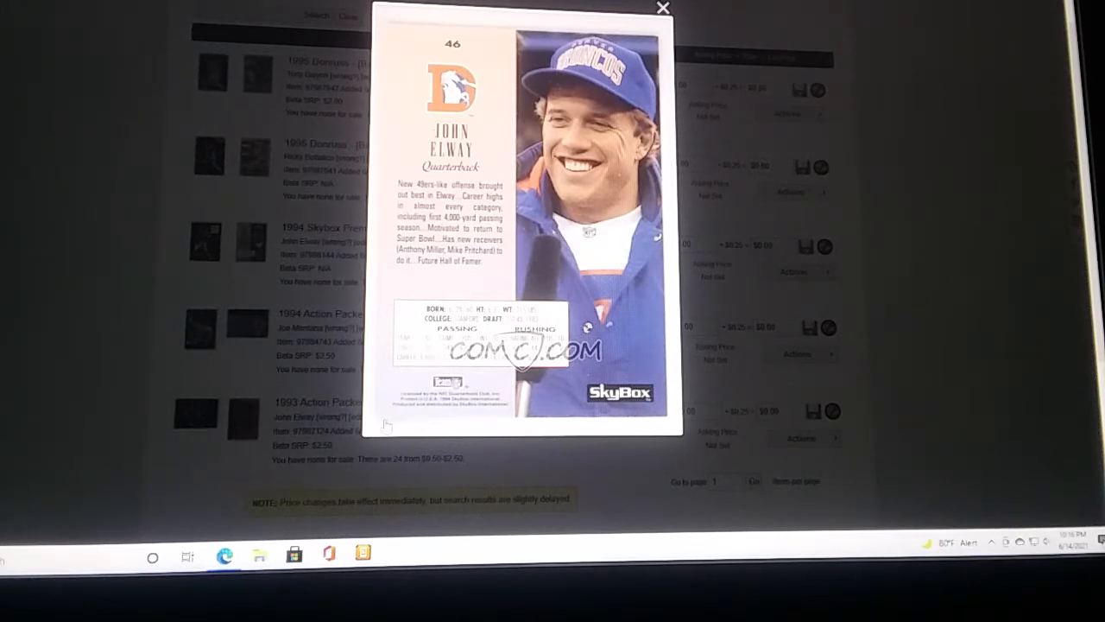
mouse_move(687, 417)
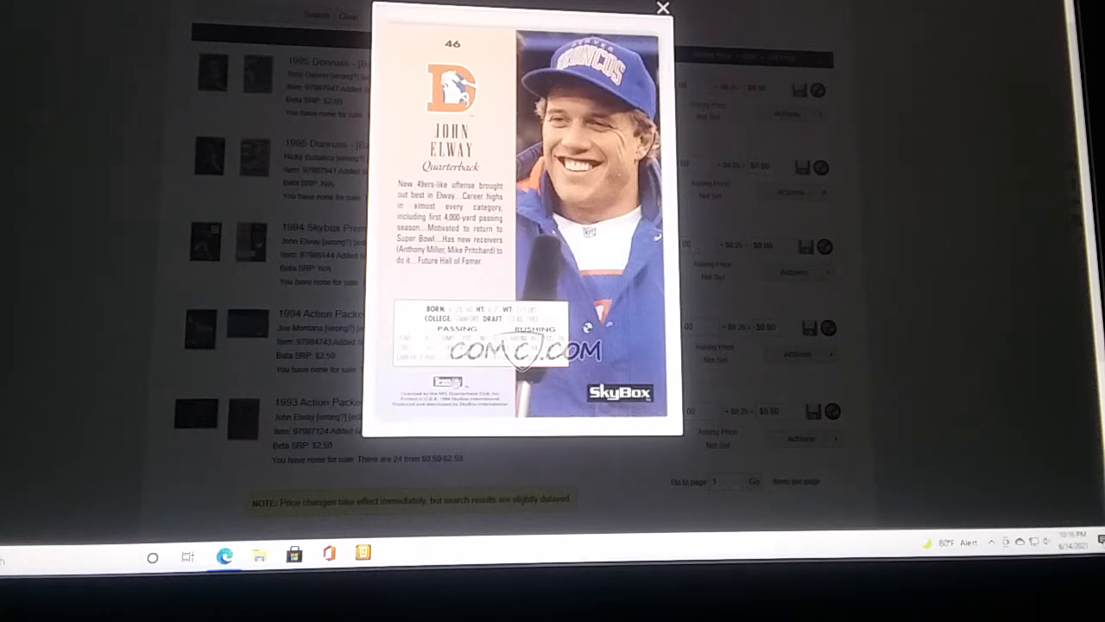
Flip to the Elway card front, then advance to the 1994 Action Packed Montana card images
left_click(525, 225)
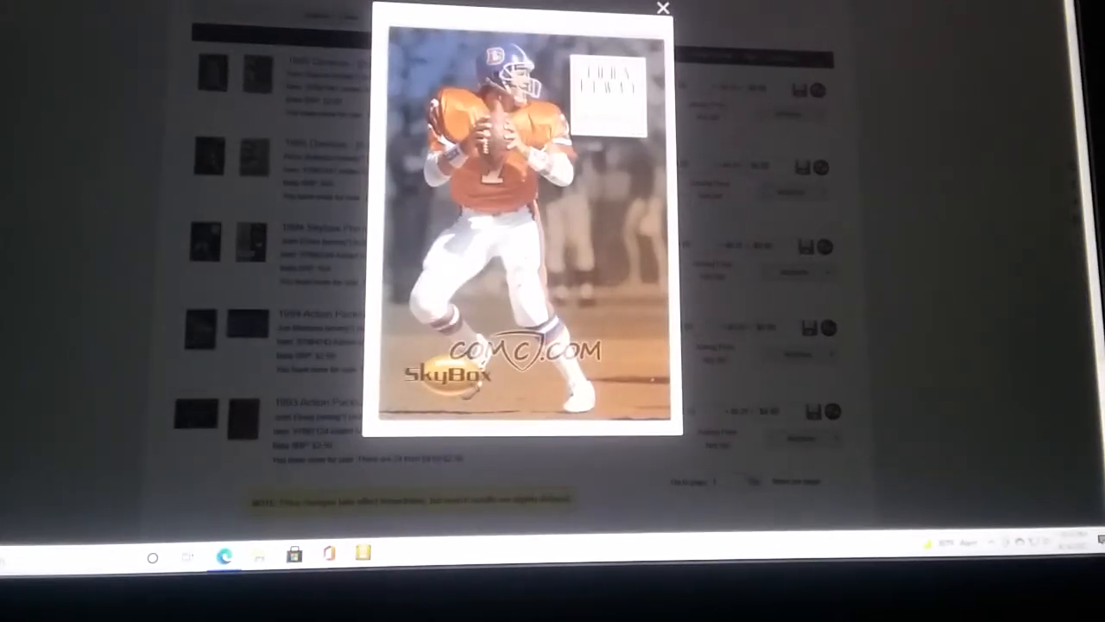
mouse_move(699, 422)
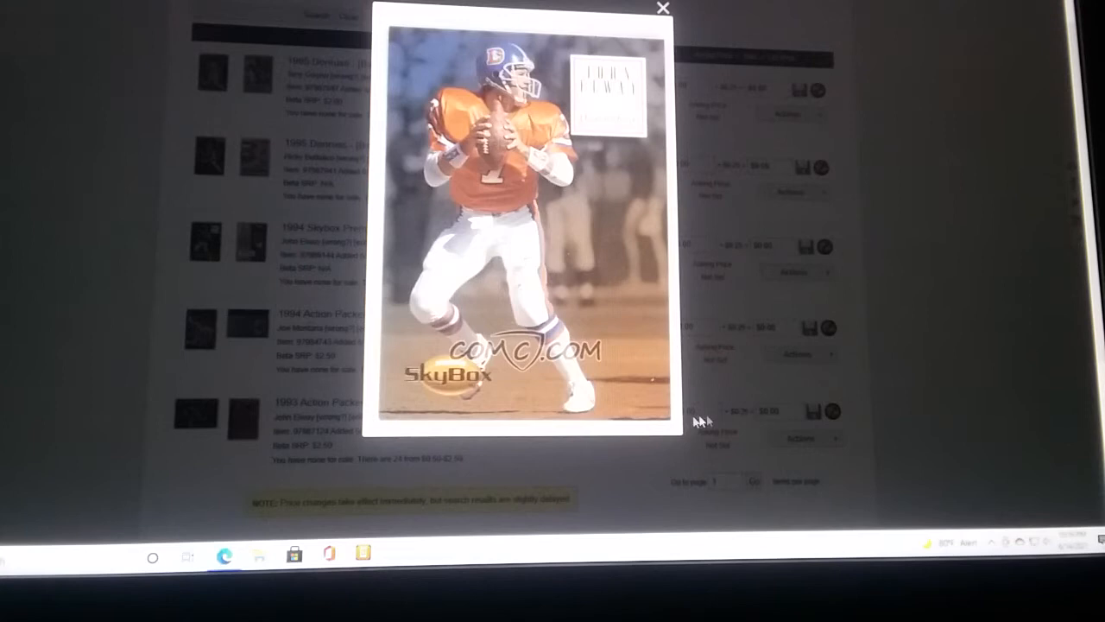
mouse_move(658, 404)
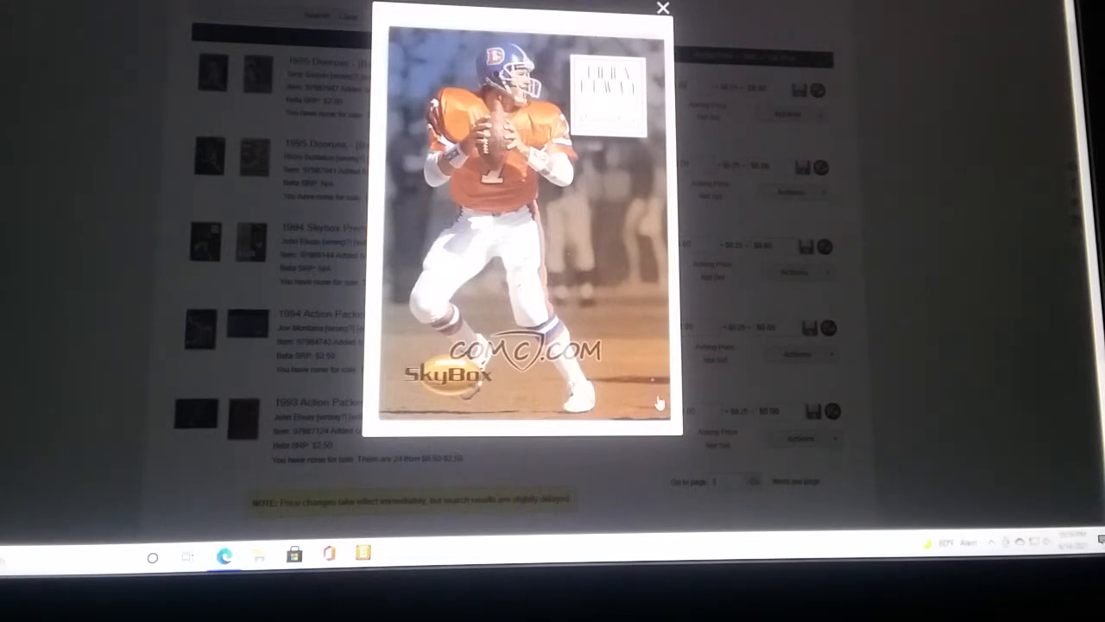
mouse_move(659, 400)
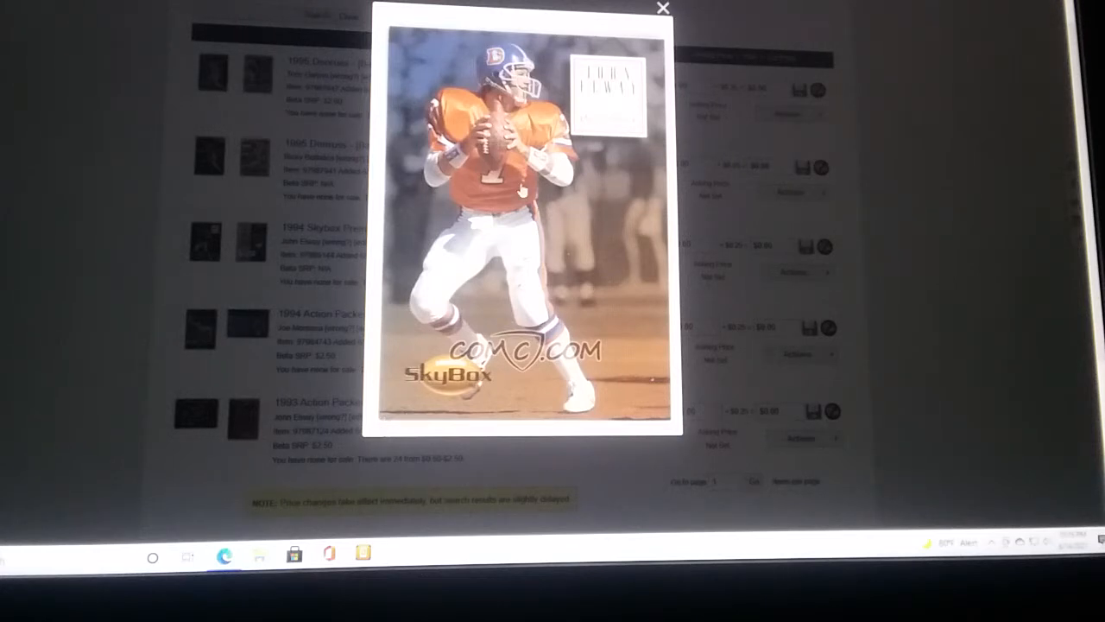
left_click(663, 7)
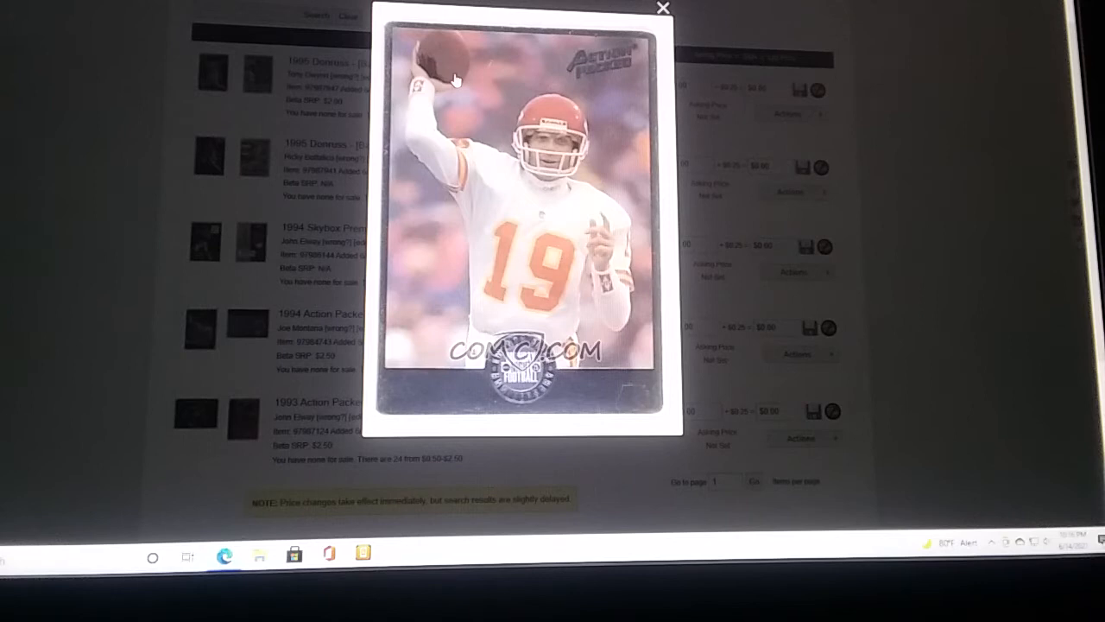
mouse_move(377, 414)
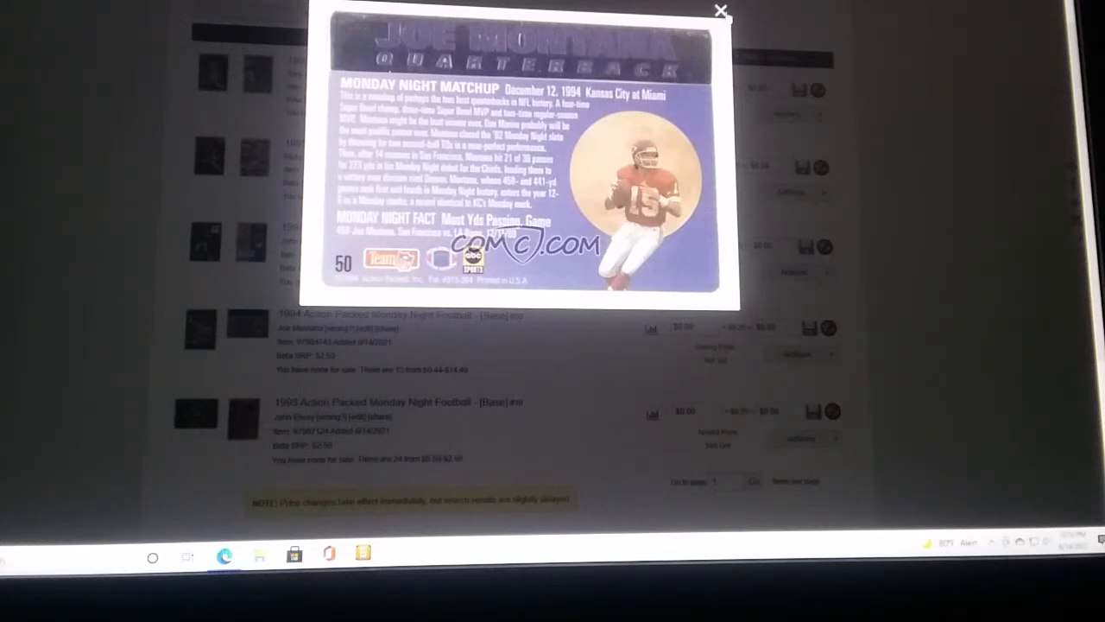
Enlarge the 1993 Action Packed John Elway card and view its back scan
left_click(722, 11)
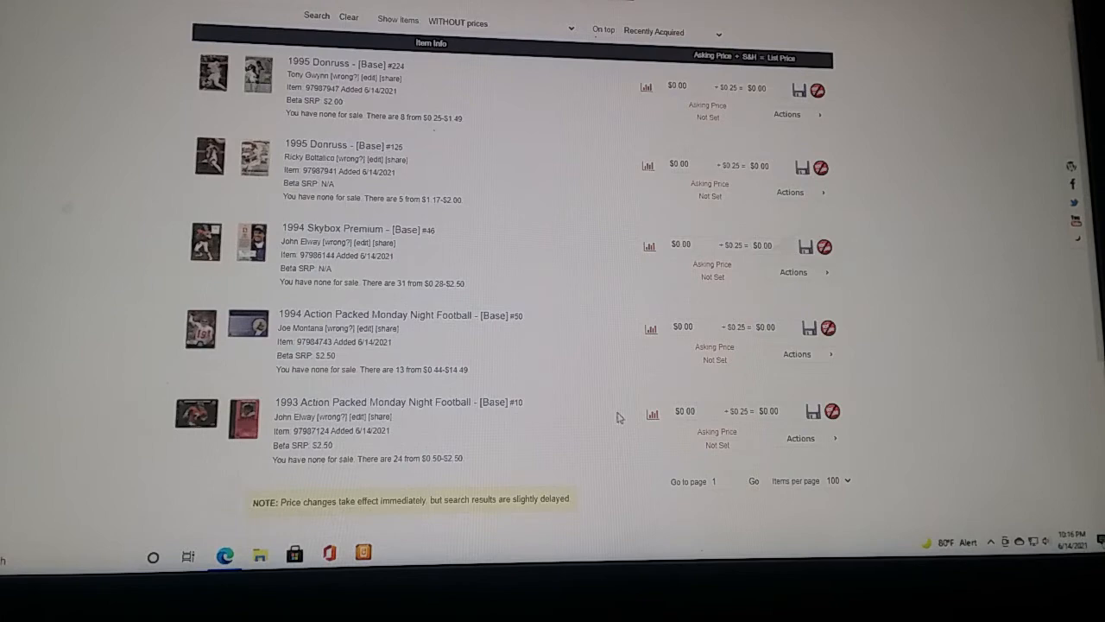
mouse_move(384, 459)
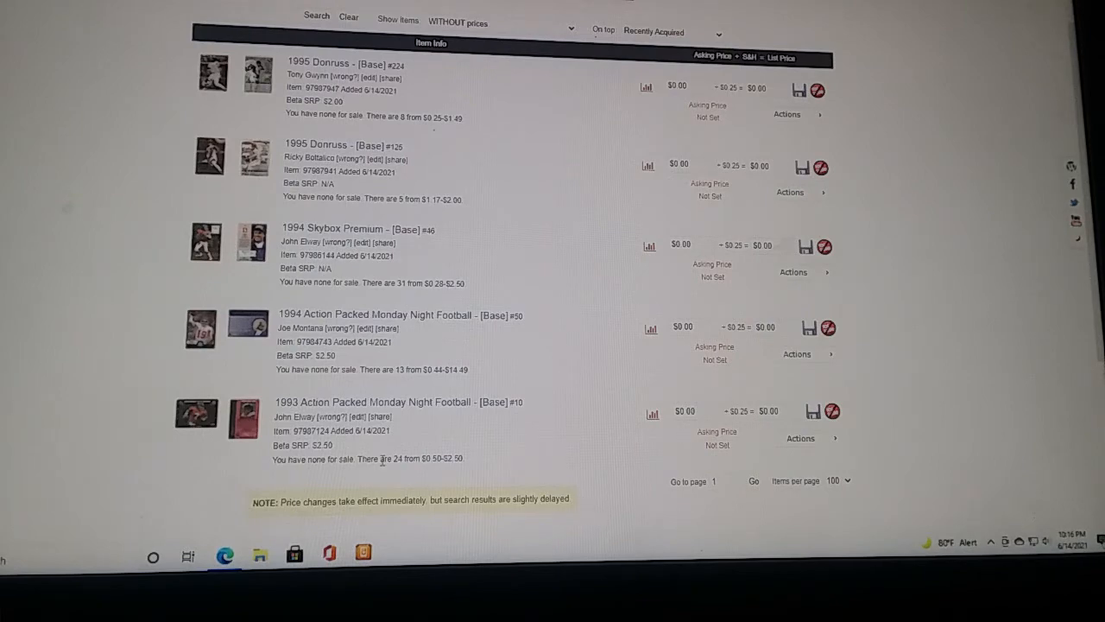
left_click(177, 411)
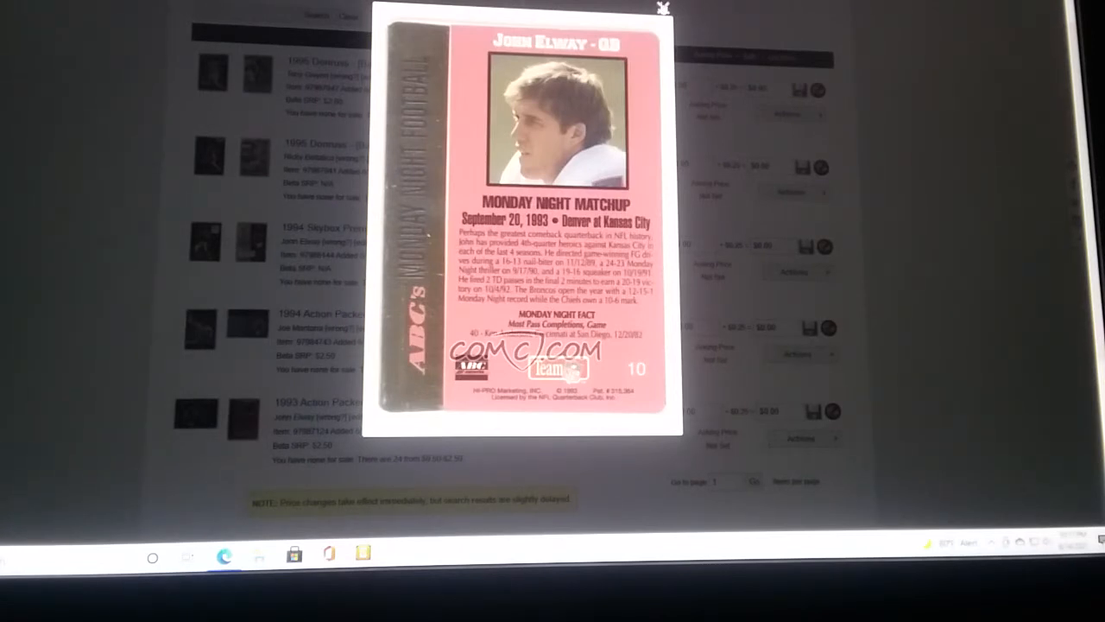
left_click(662, 7)
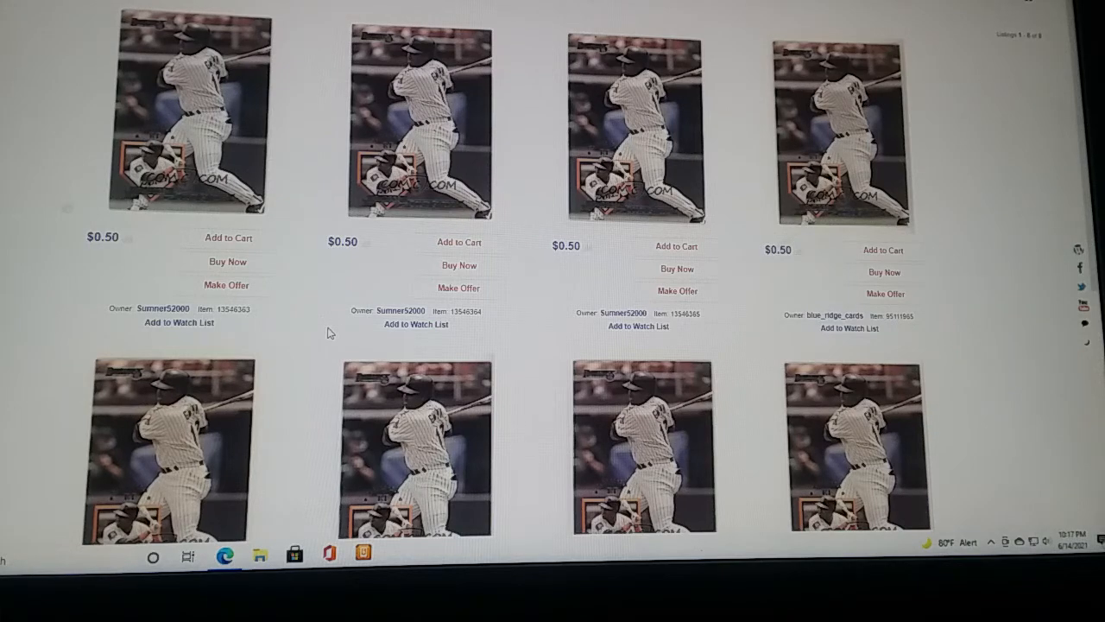
Scroll through Tony Gwynn marketplace listings priced around $0.50 to $1.00
scroll("down", 3)
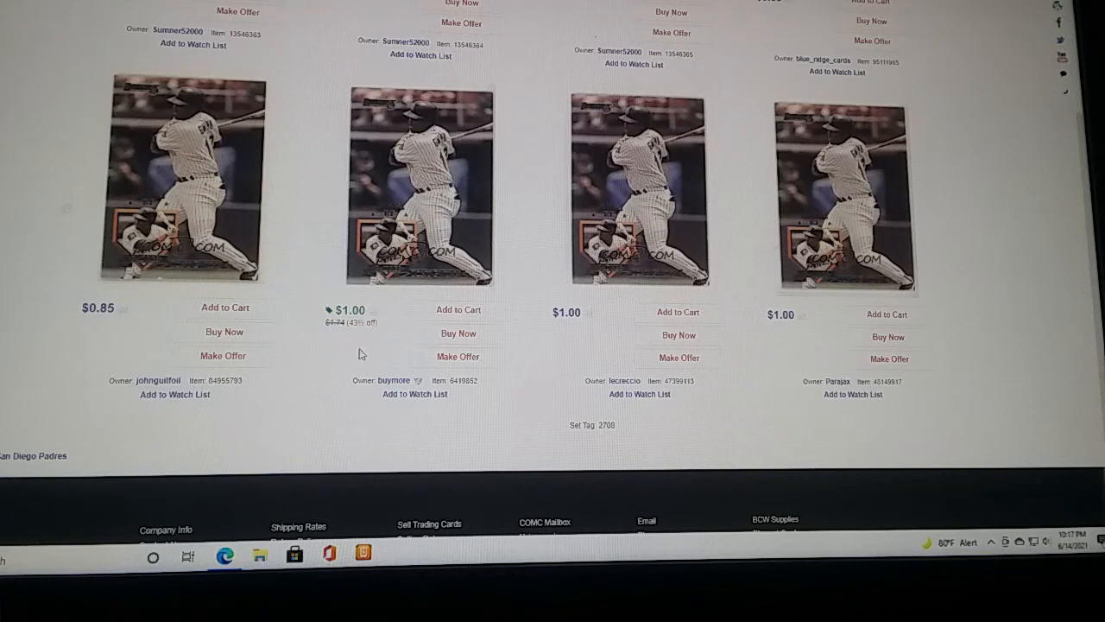
mouse_move(315, 345)
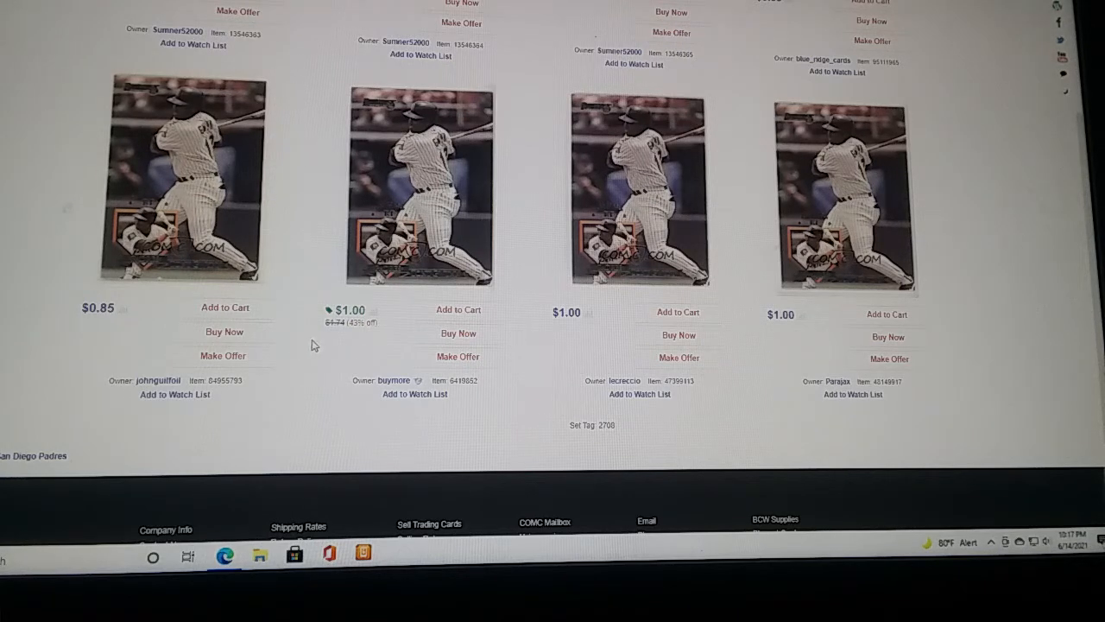
mouse_move(392, 316)
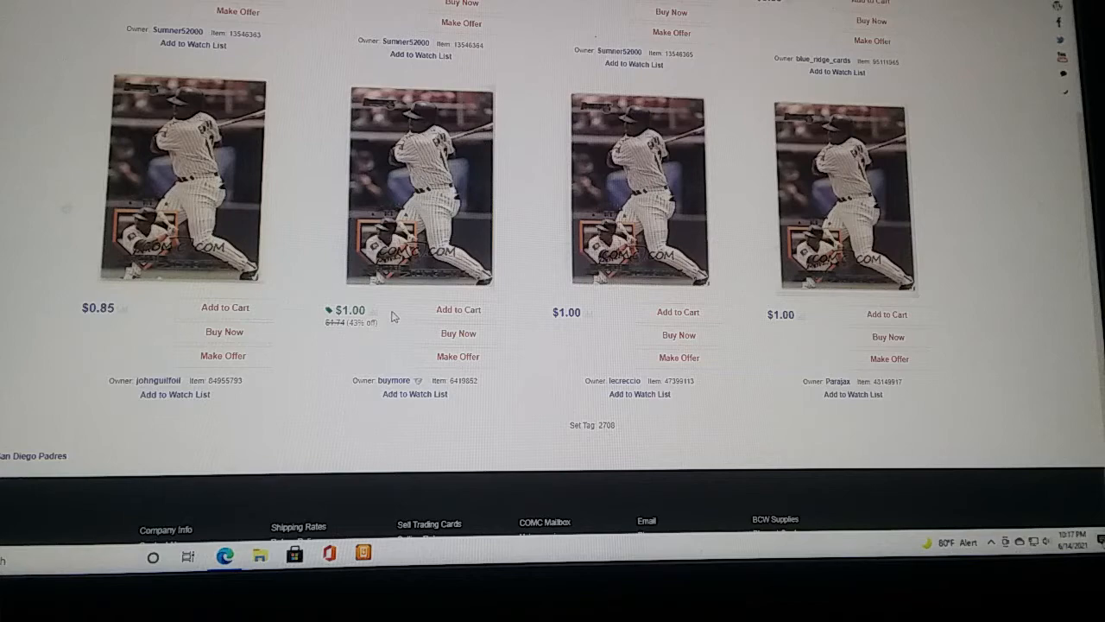
mouse_move(364, 353)
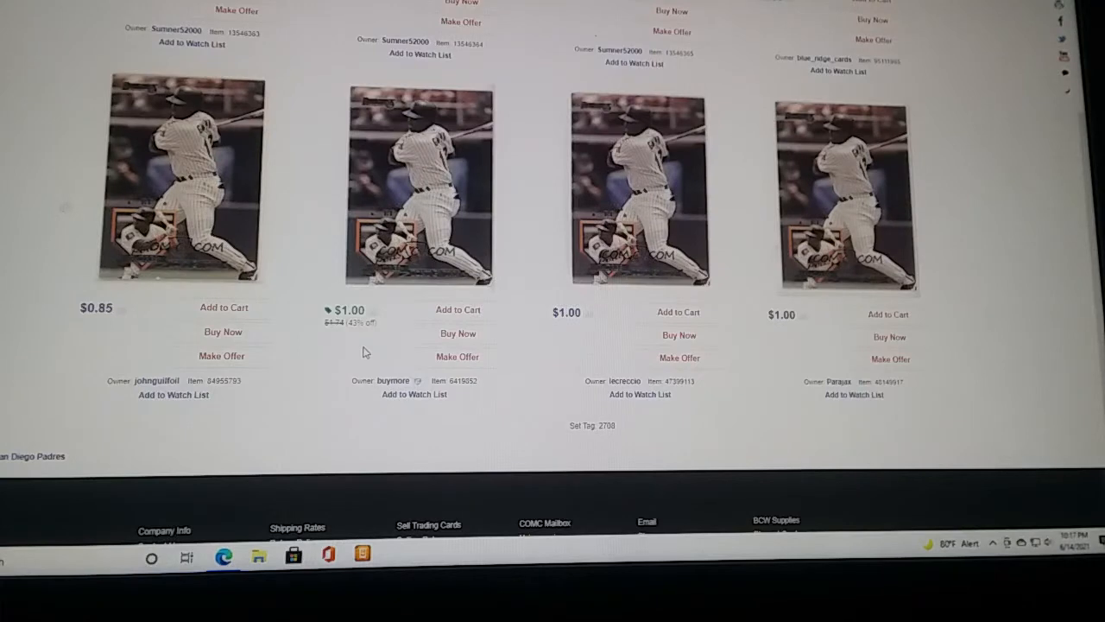
mouse_move(304, 344)
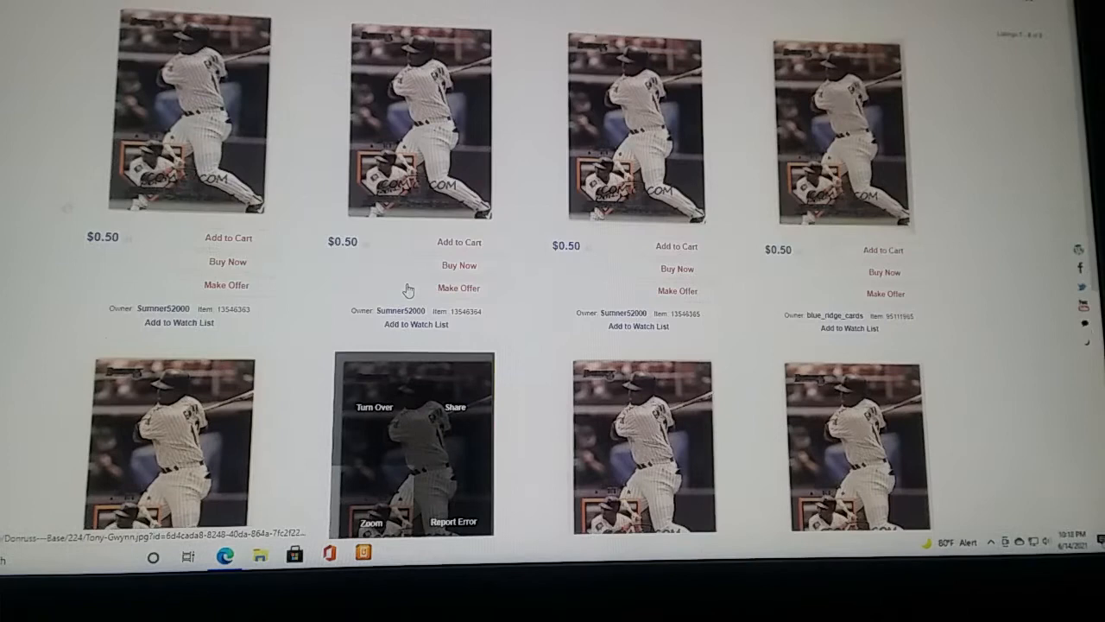
mouse_move(389, 99)
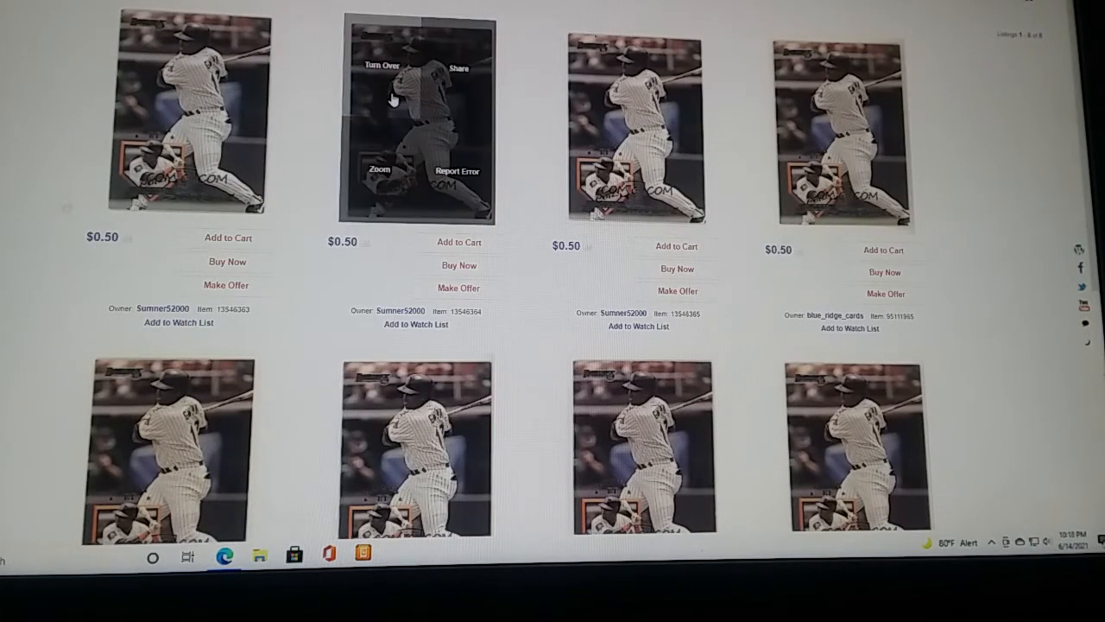
mouse_move(393, 98)
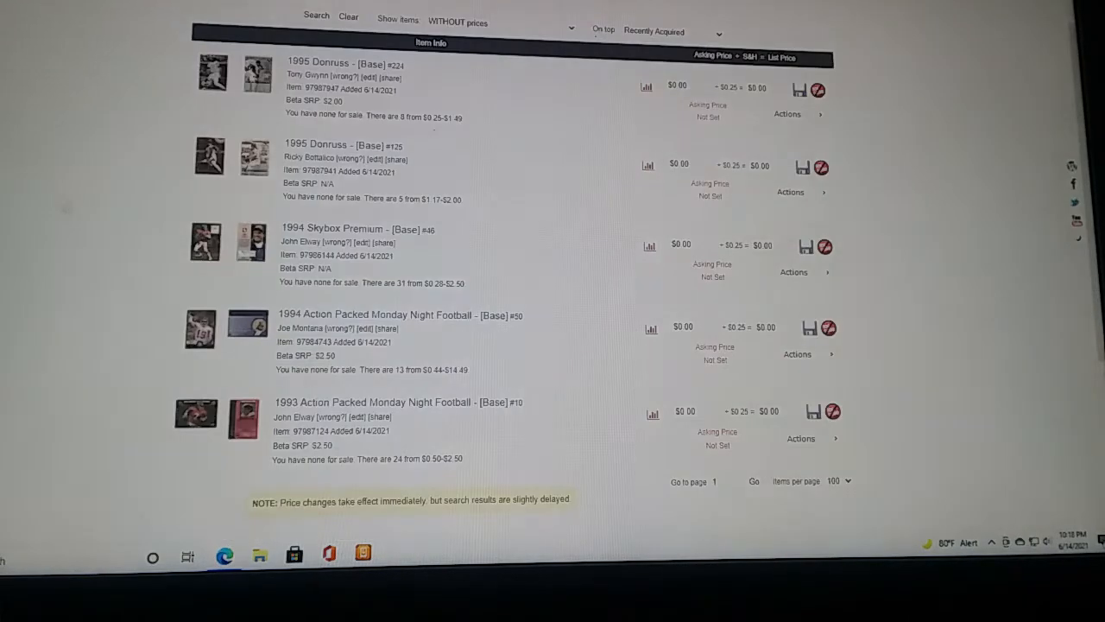
mouse_move(746, 285)
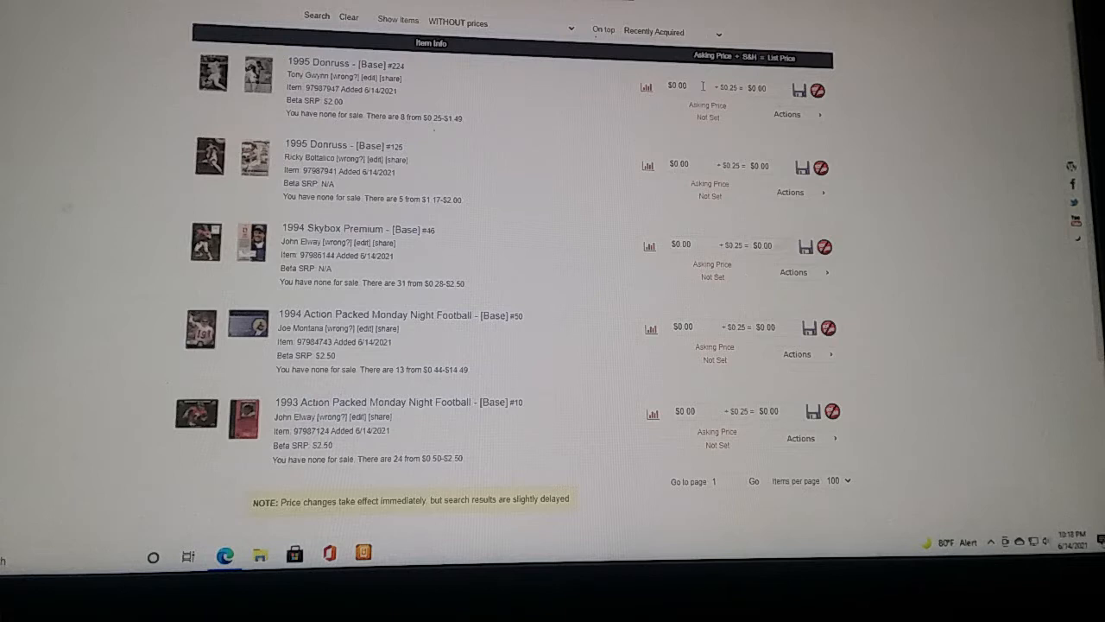
Select the Tony Gwynn asking price field to enter $0.50 and mark it For Sale
triple_click(677, 86)
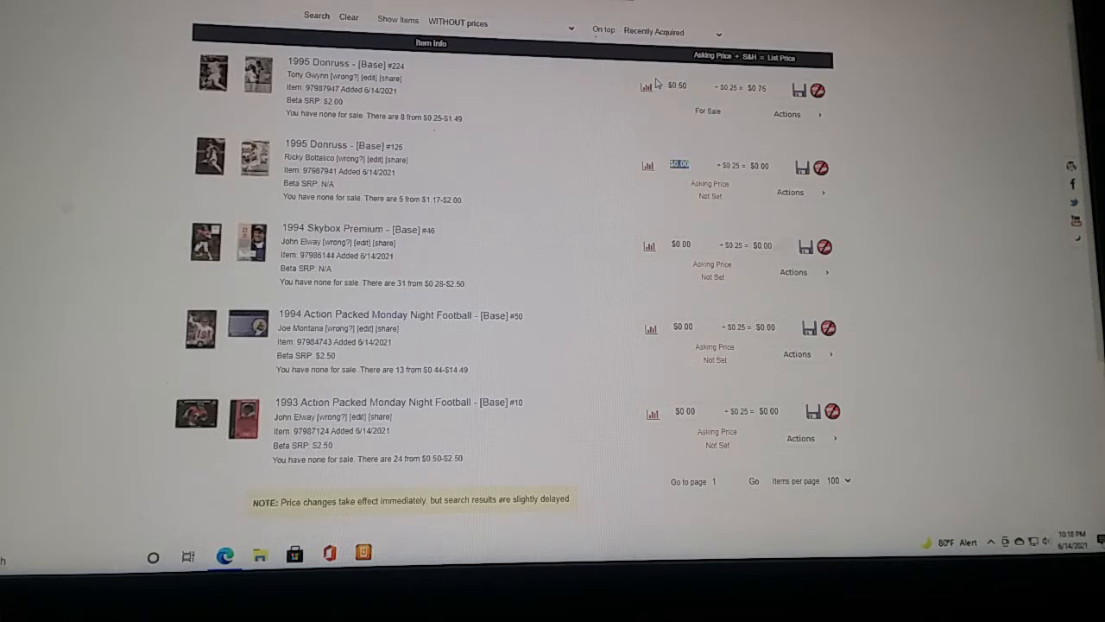
mouse_move(632, 110)
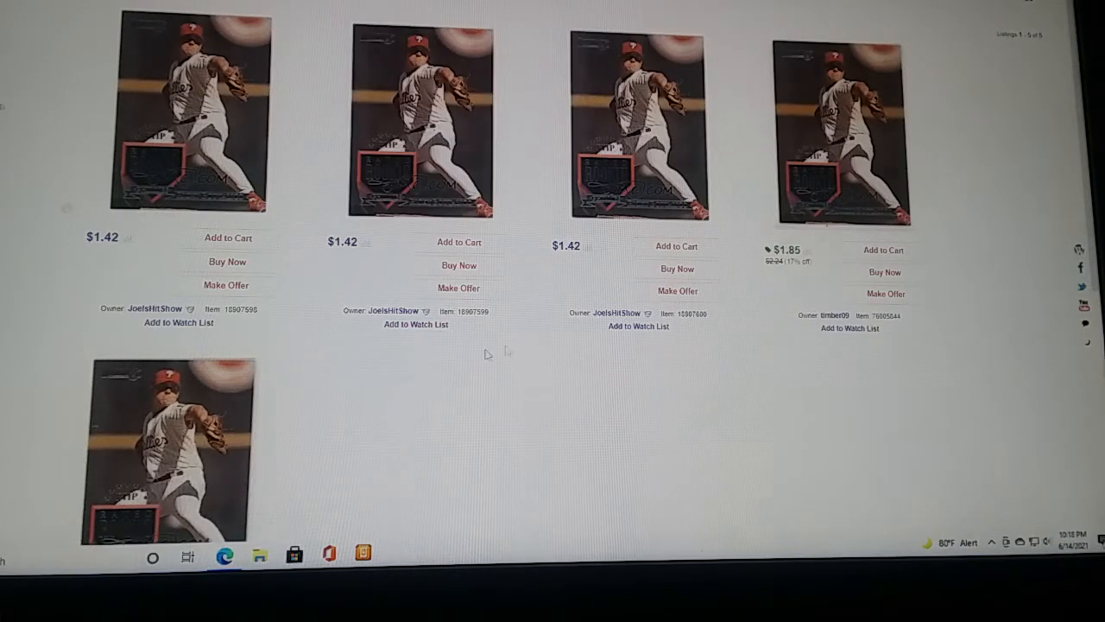
mouse_move(677, 353)
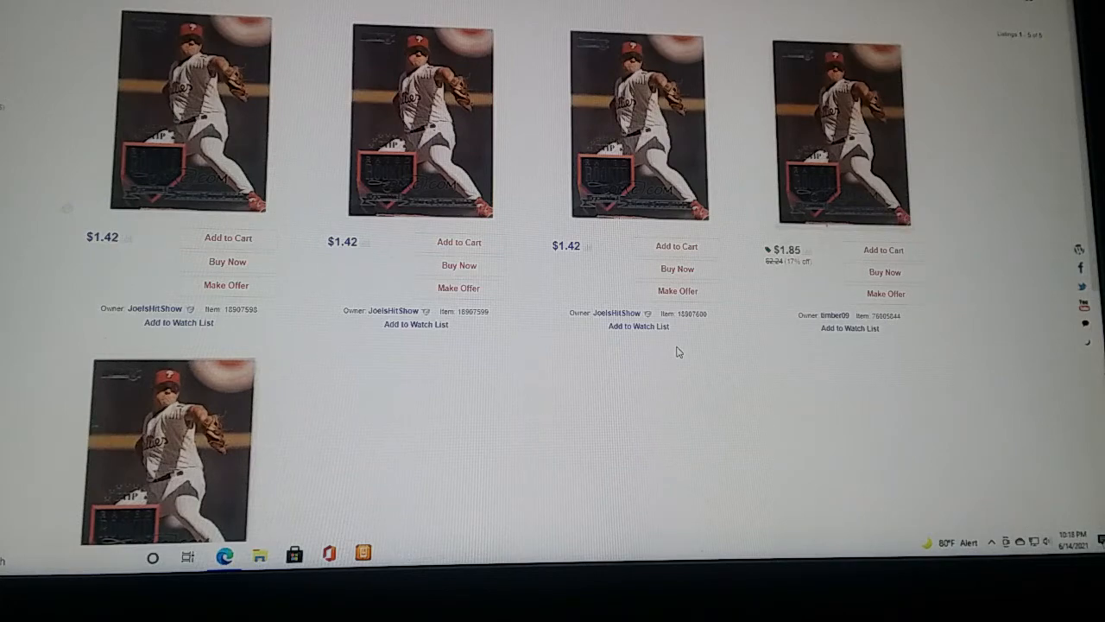
Scroll through the 1995 Donruss #125 Bottalico listings priced $1.42 to $2.25
scroll("down", 3)
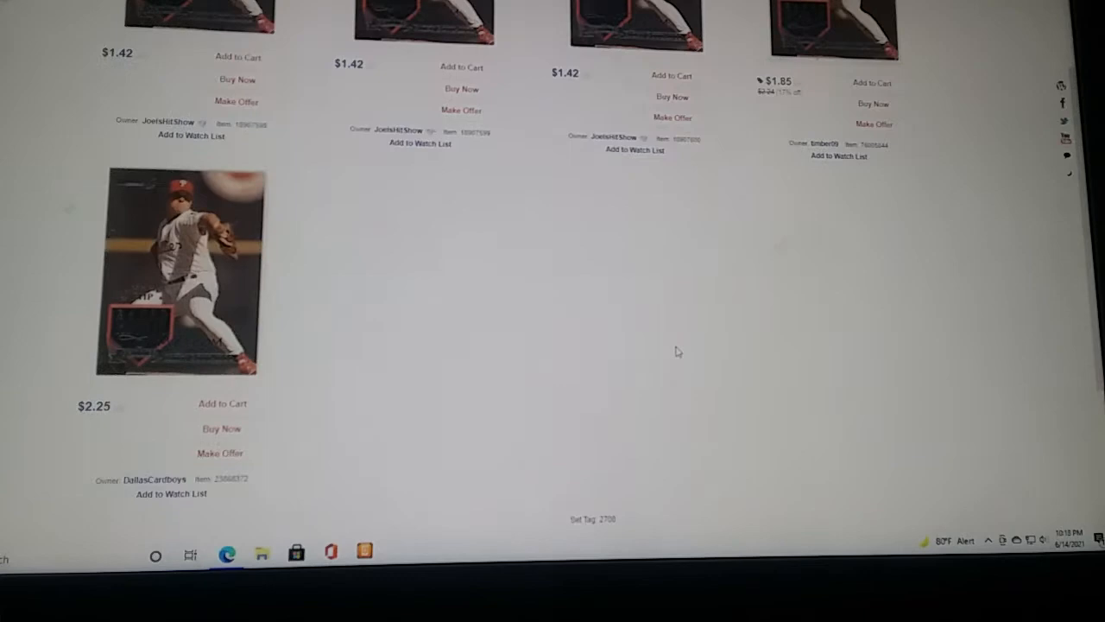
scroll("up", 3)
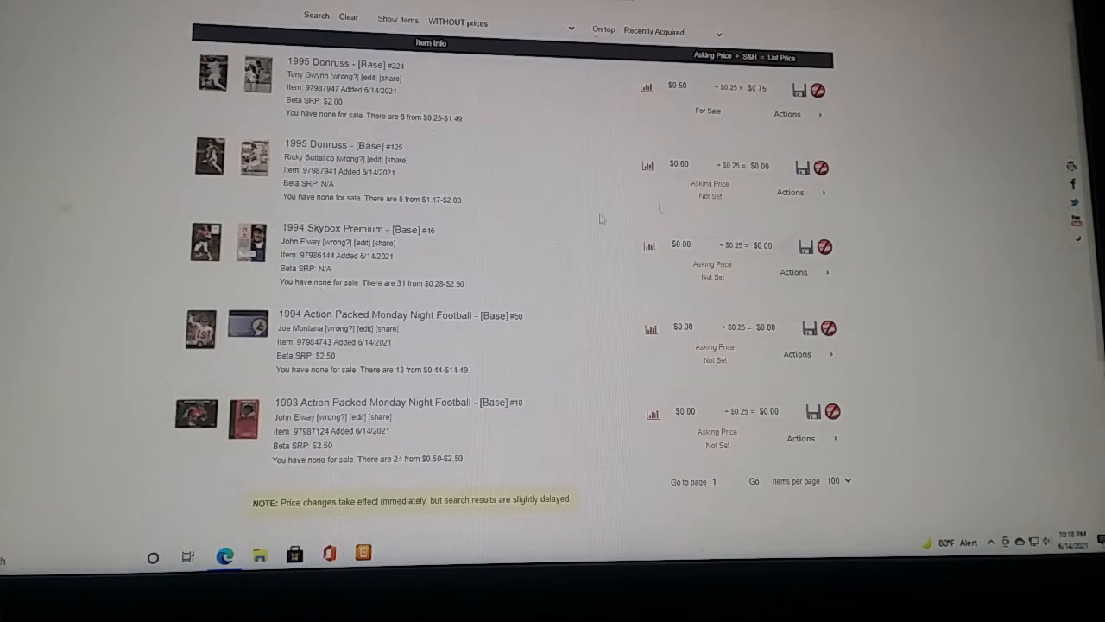
Set the 1994 Skybox Premium John Elway card's asking price to 1.10 and save it For Sale
triple_click(680, 164)
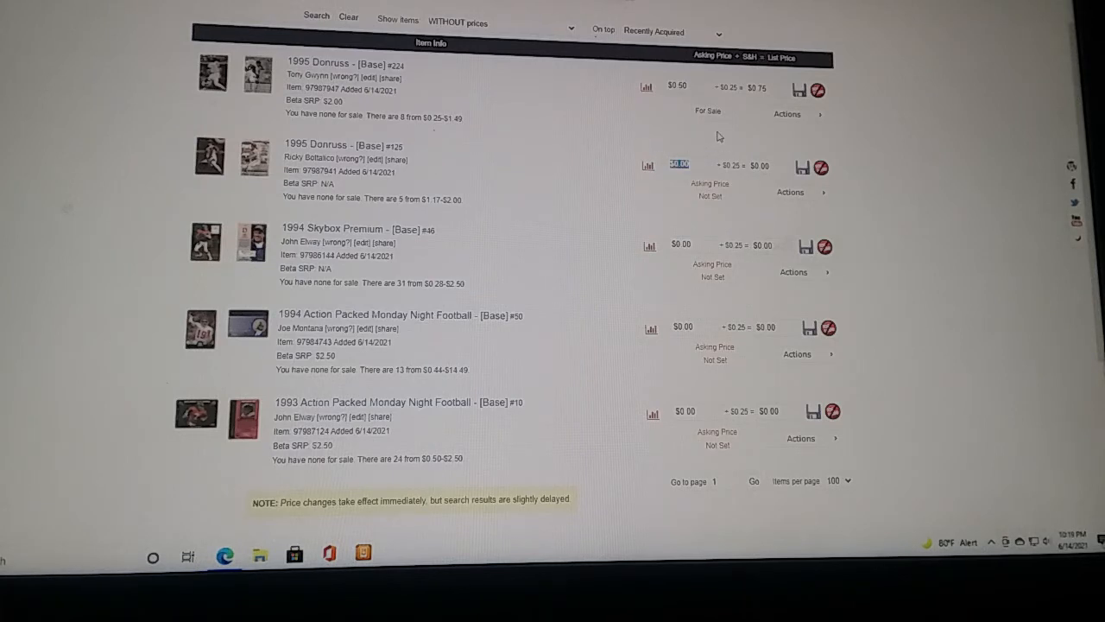
mouse_move(739, 133)
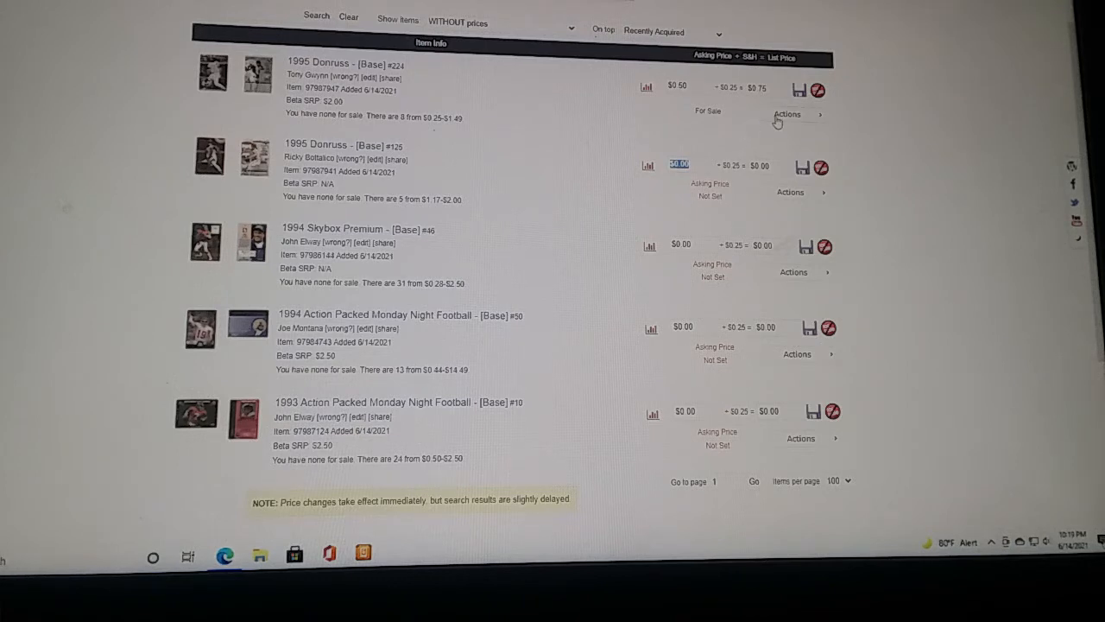
left_click(787, 114)
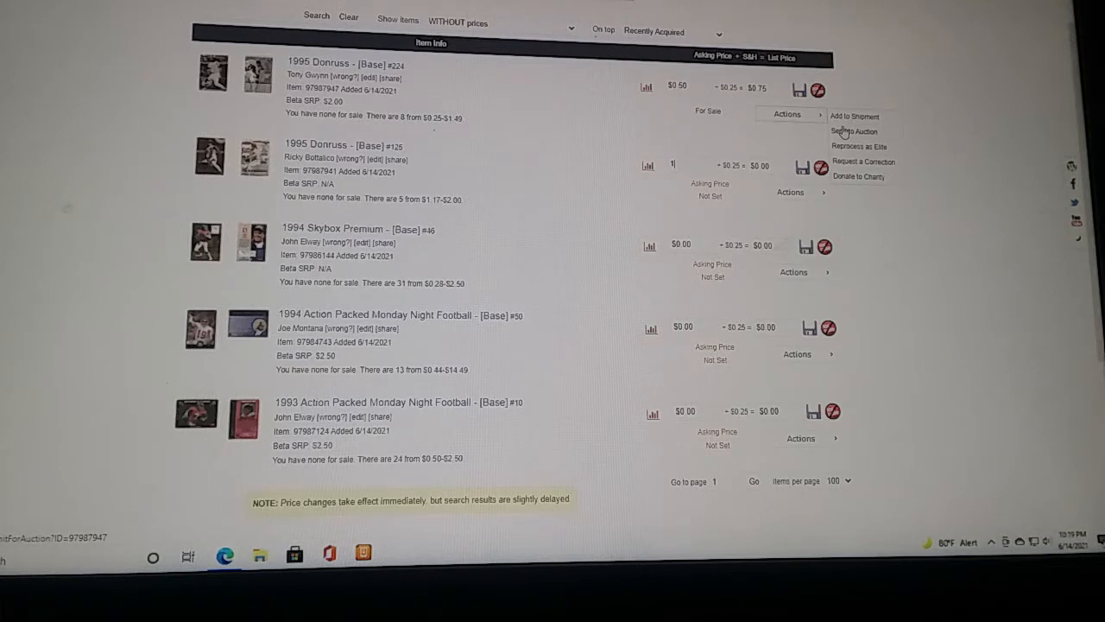
type("1.10")
left_click(687, 245)
type("65")
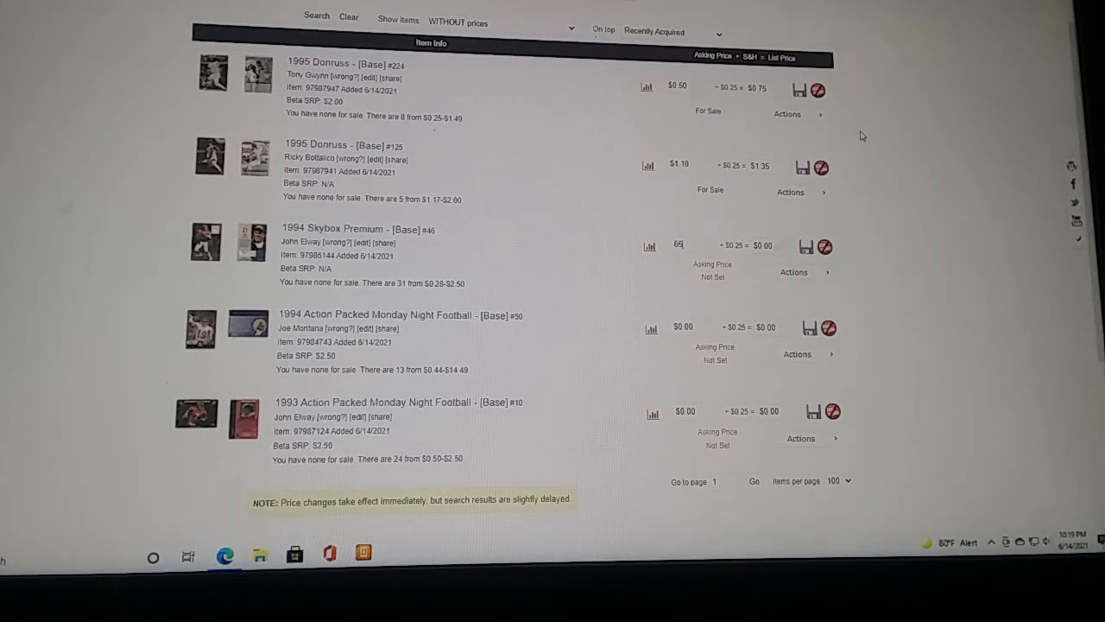
left_click(808, 246)
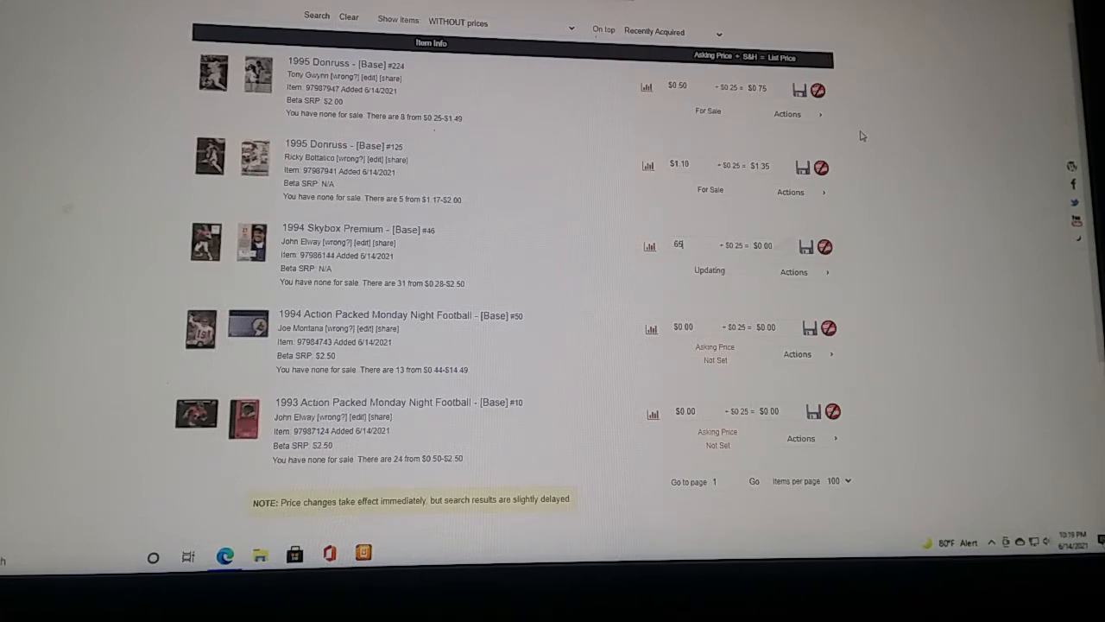
Bring up the competing marketplace listings for the Joe Montana card
left_click(682, 326)
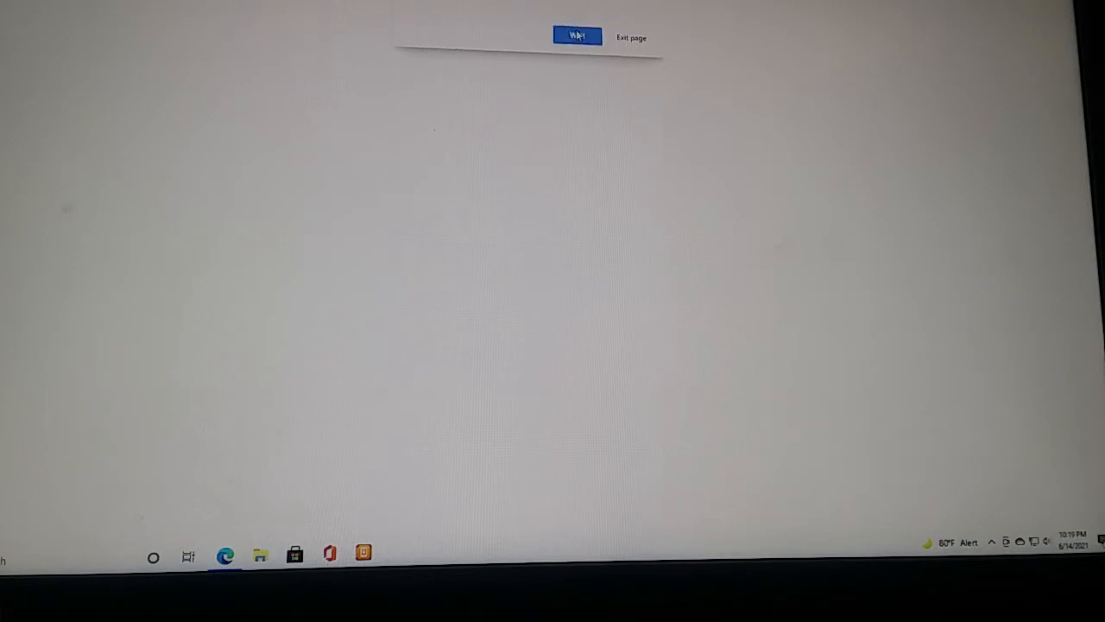
Review other sellers' Joe Montana #19 listings, priced $0.69 to $1.24, then head back to inventory
left_click(577, 35)
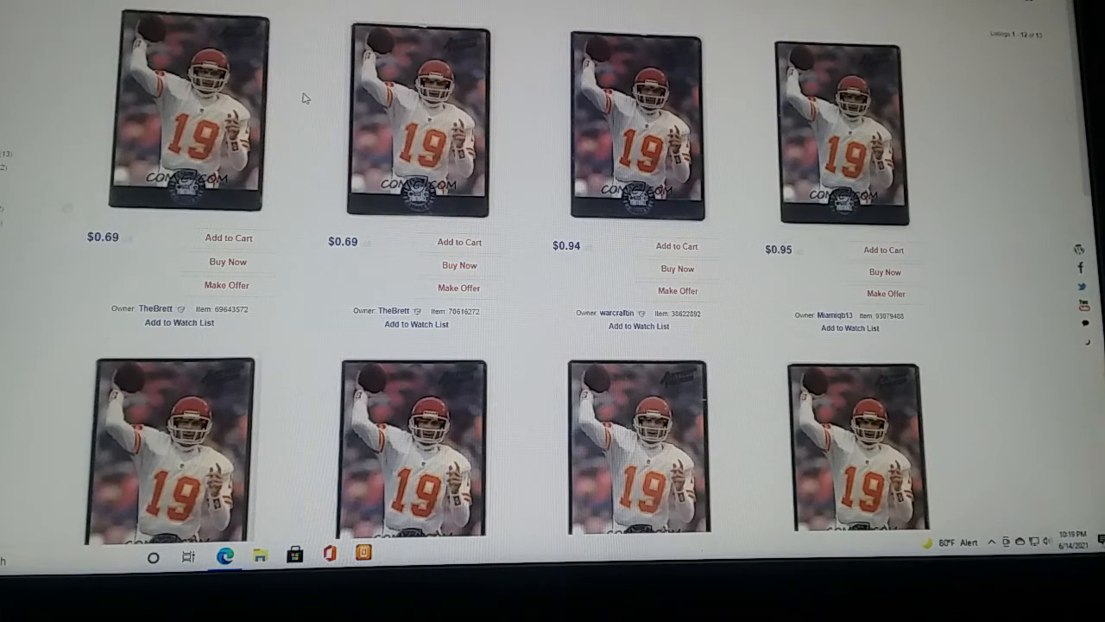
mouse_move(338, 155)
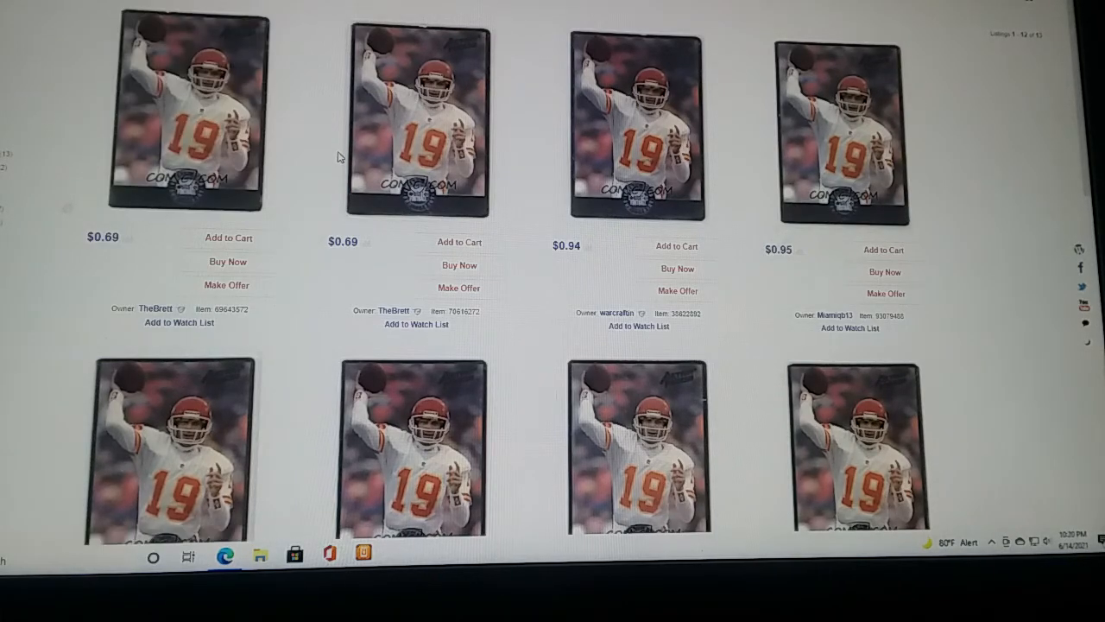
mouse_move(304, 210)
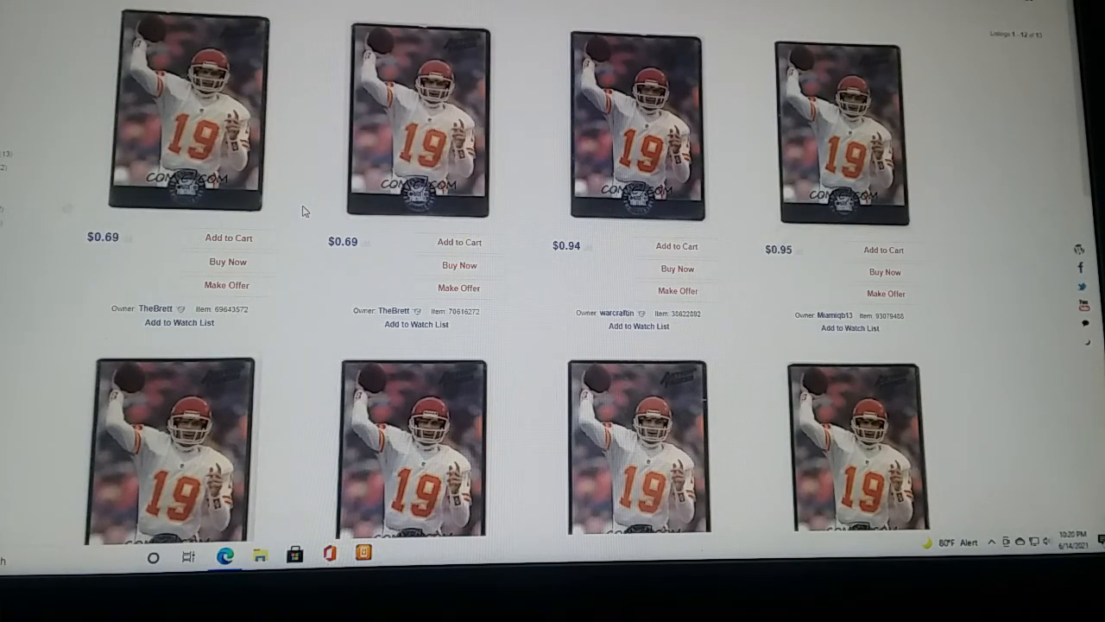
scroll("down", 3)
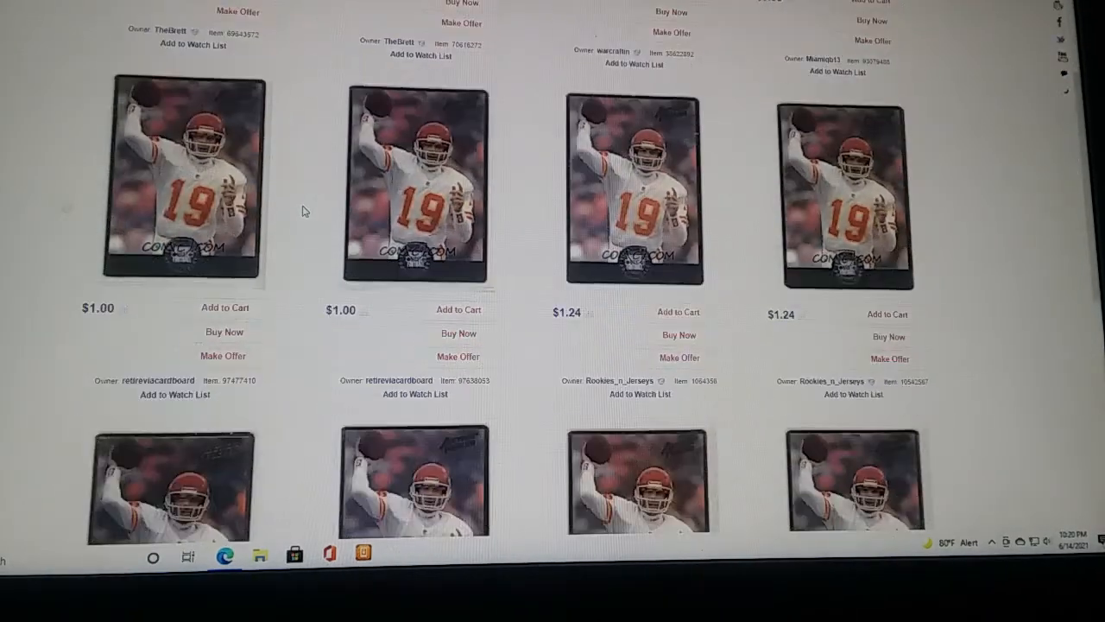
scroll("up", 3)
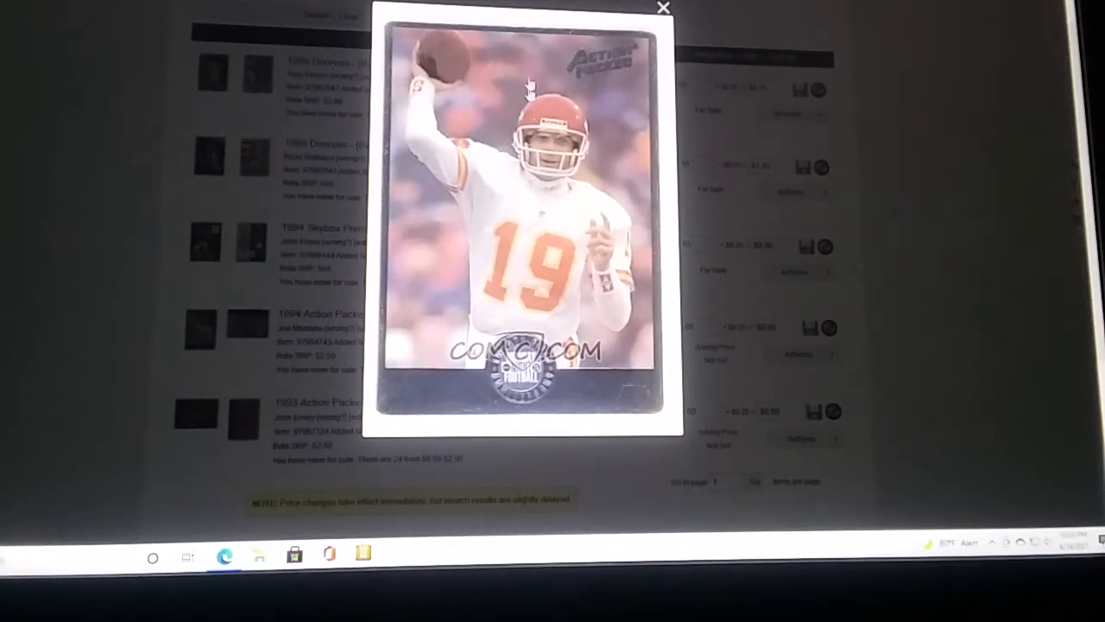
Set the 1994 Joe Montana card's asking price to $0.75
left_click(664, 7)
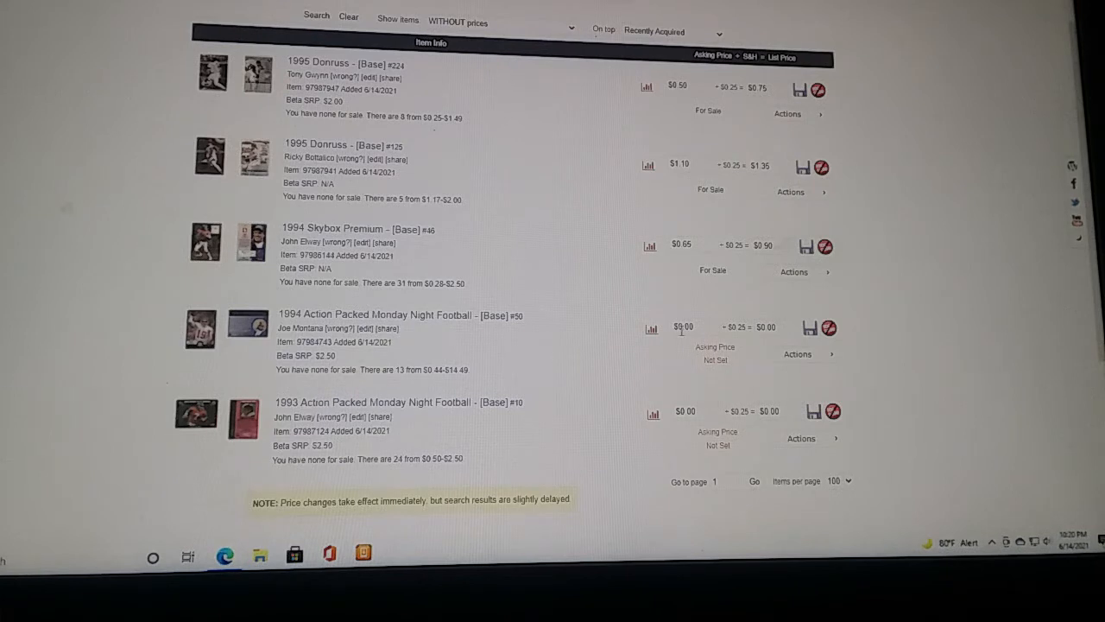
triple_click(684, 327)
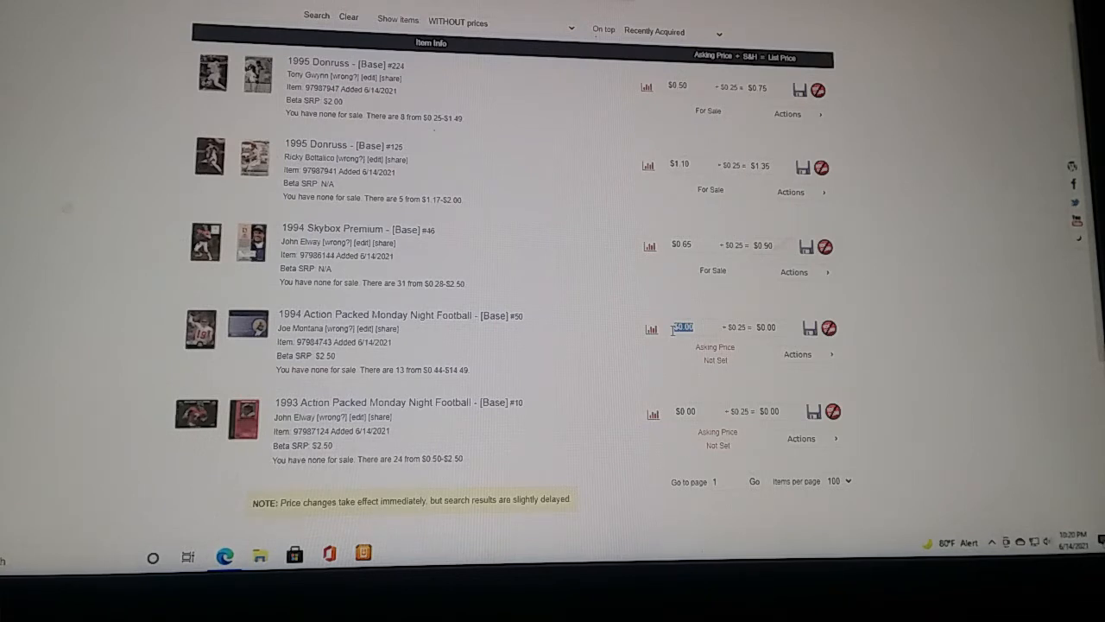
left_click(682, 326)
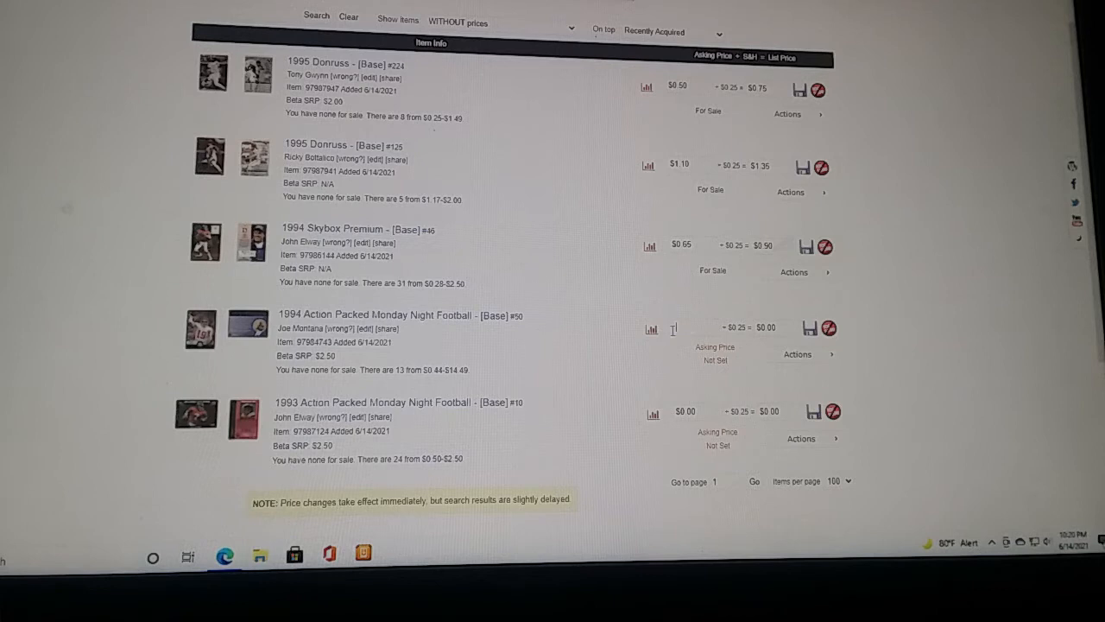
type("75")
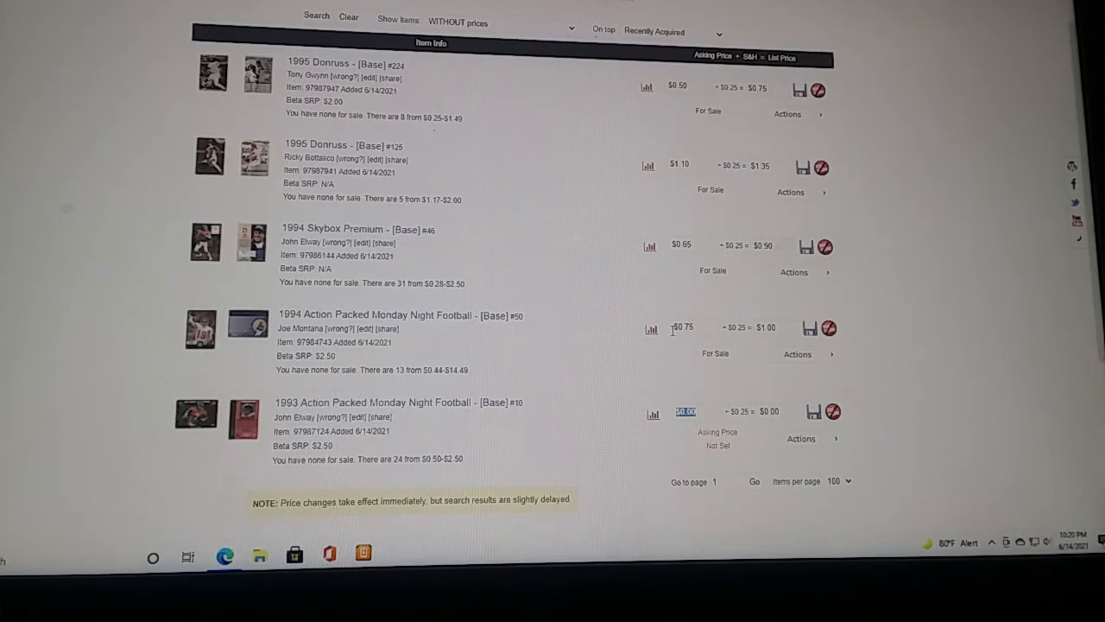
Price the 1993 John Elway card at $0.50 and confirm the low-price save, both now For Sale
type("9")
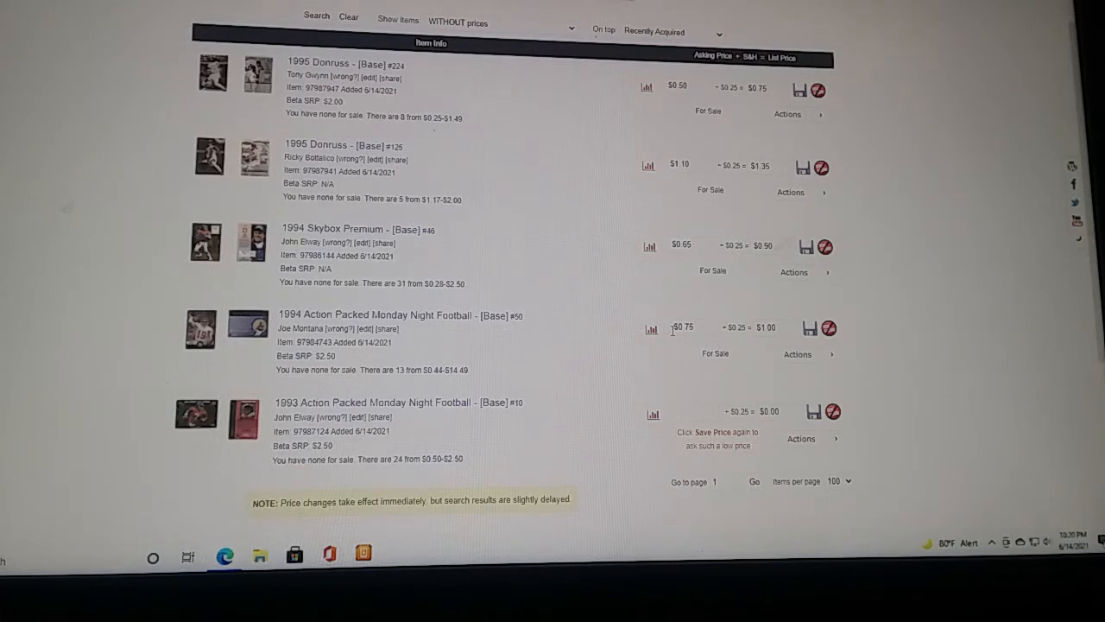
type("9")
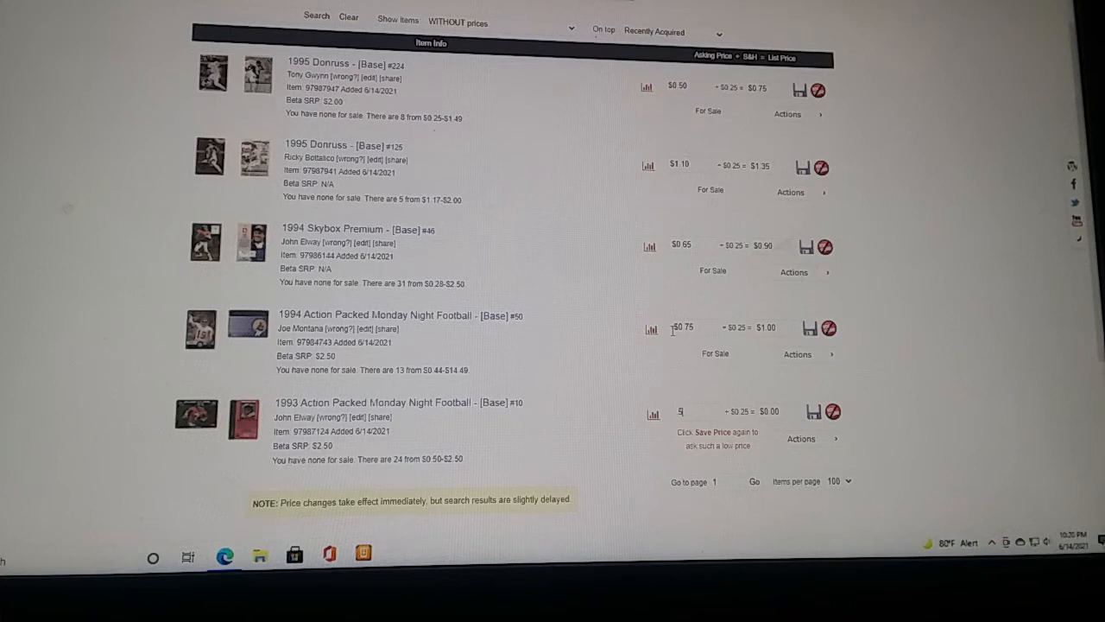
left_click(810, 411)
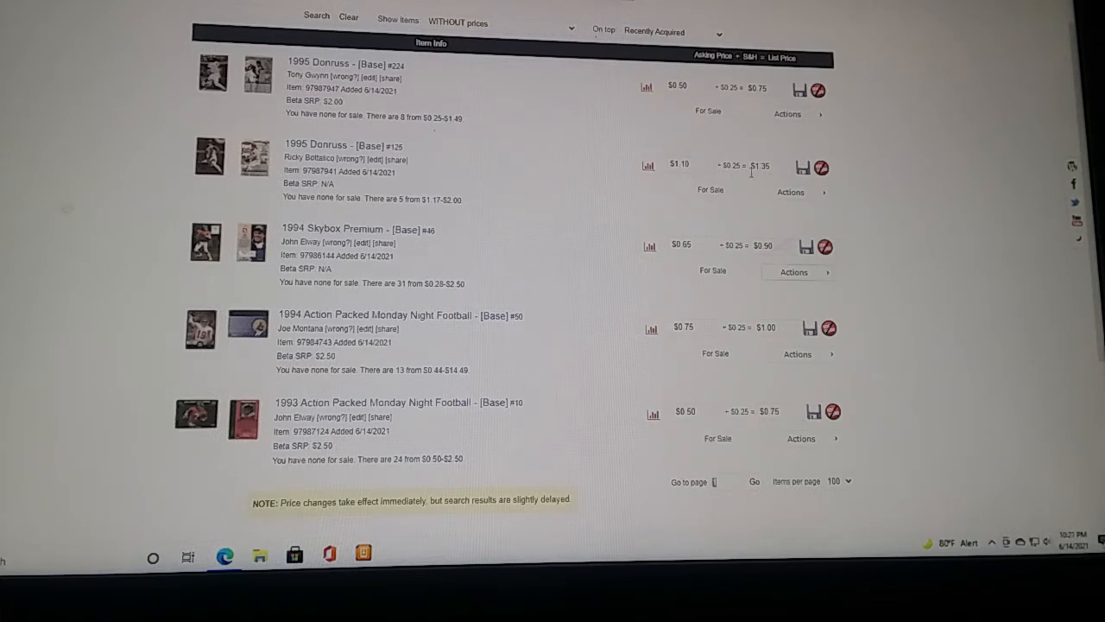
mouse_move(221, 419)
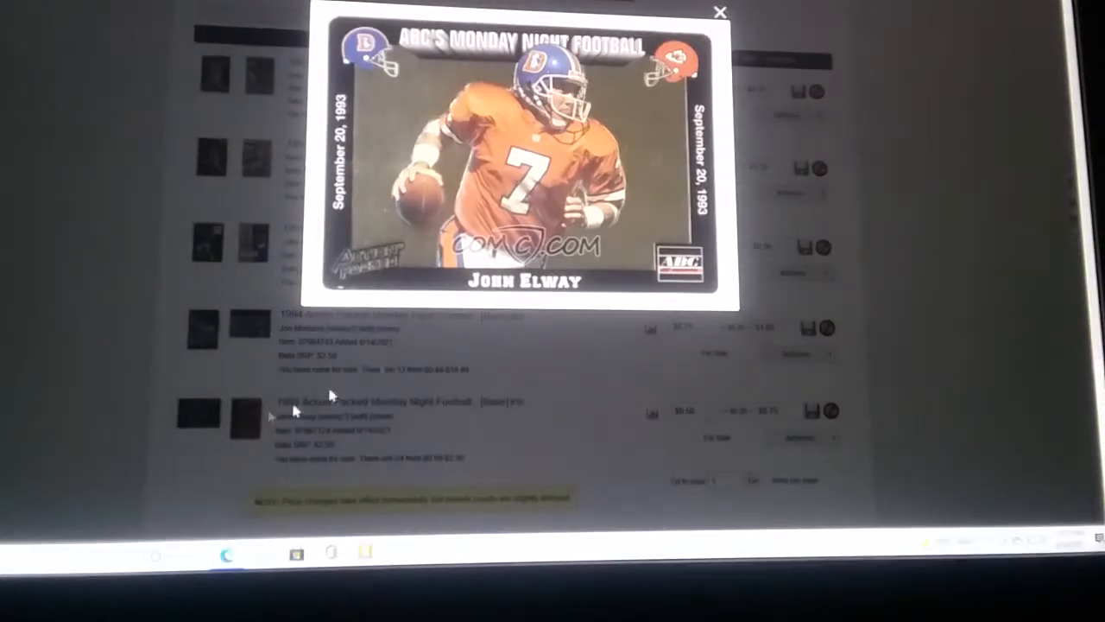
View other sellers' 1993 Action Packed Monday Night Football listings, around $0.44-$0.71
left_click(722, 11)
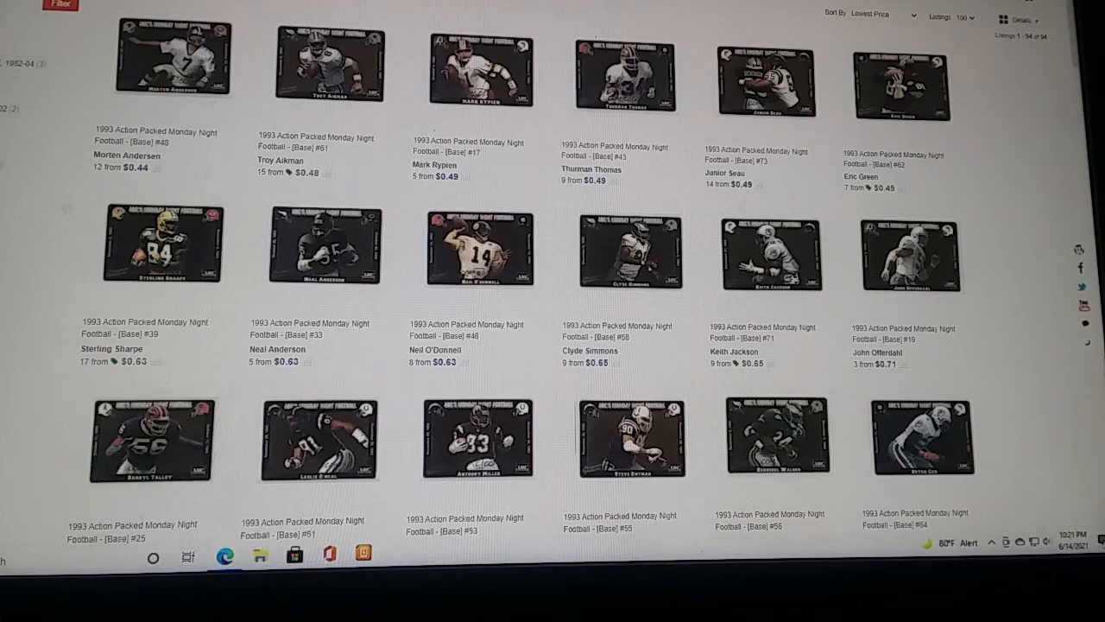
scroll("down", 3)
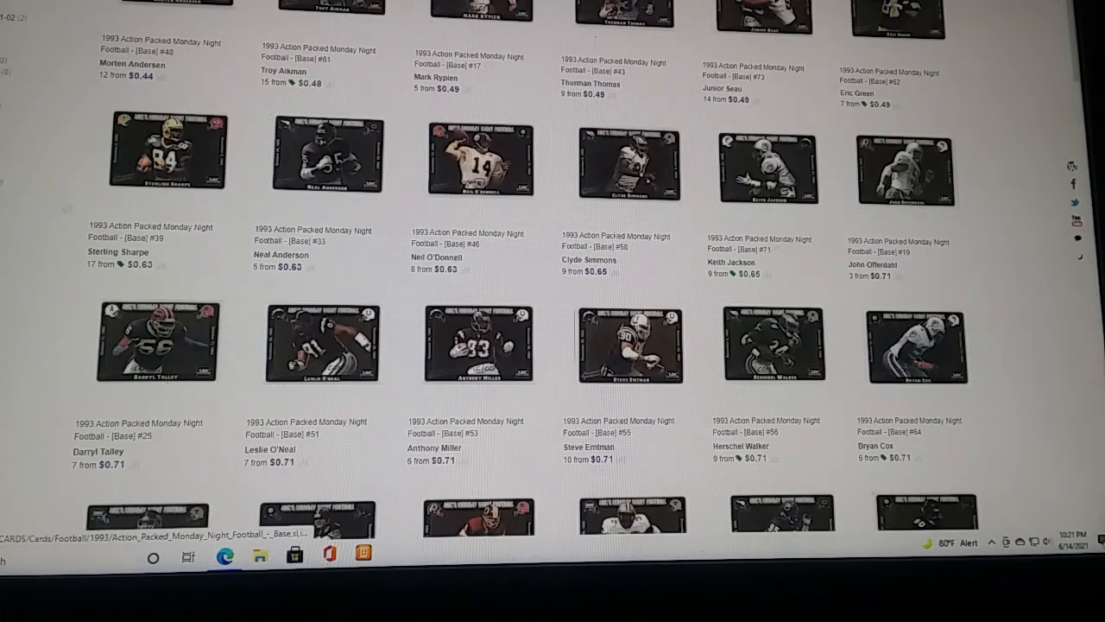
scroll("down", 3)
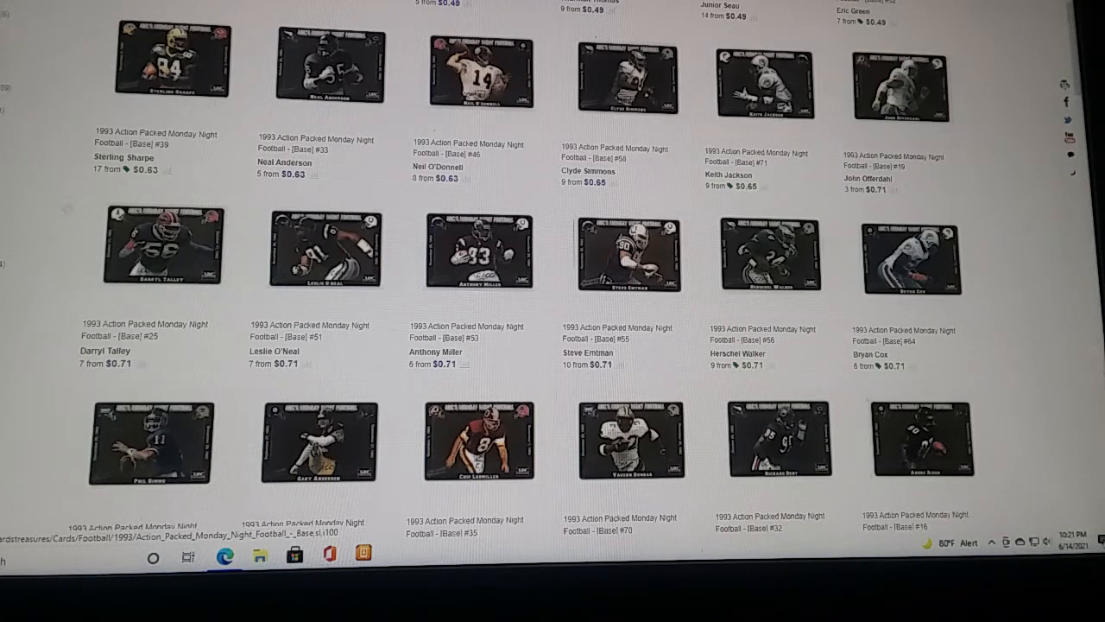
scroll("up", 3)
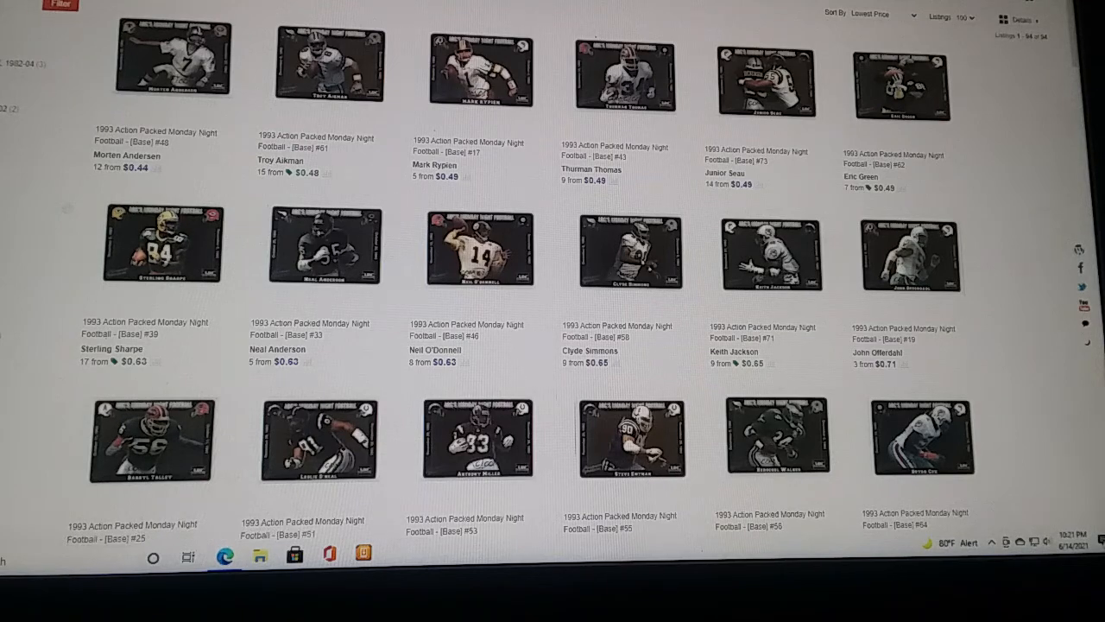
scroll("down", 3)
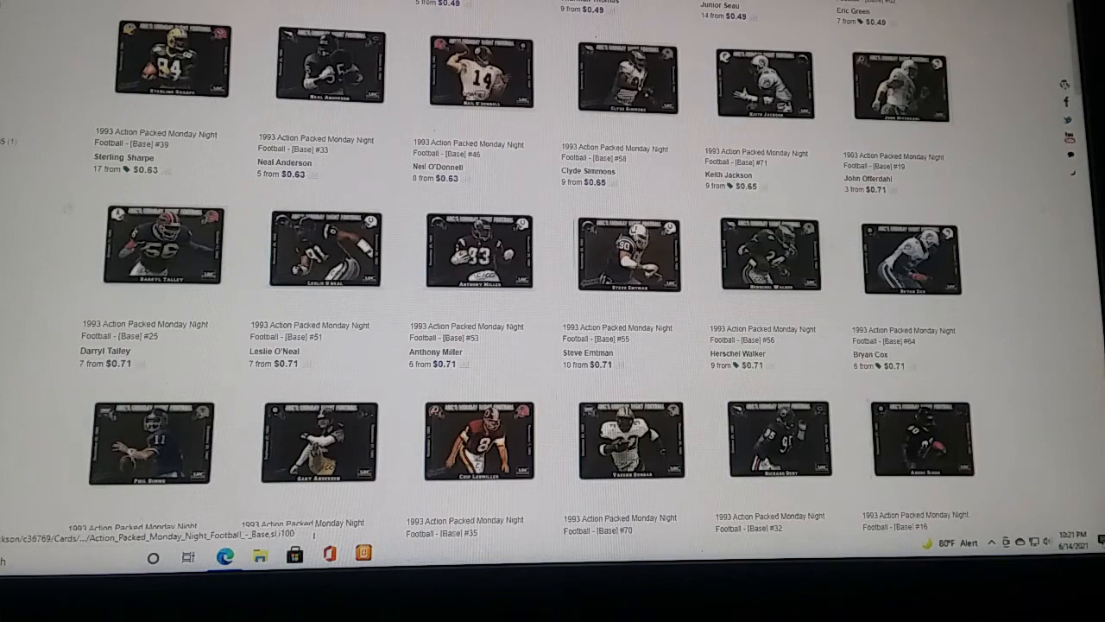
mouse_move(152, 442)
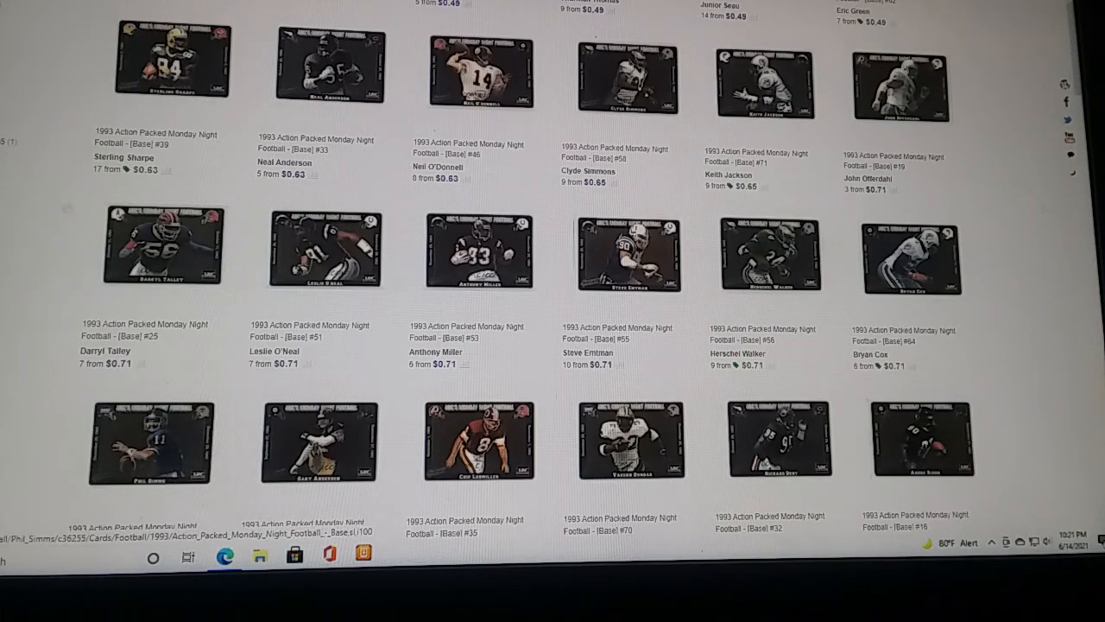
scroll("down", 3)
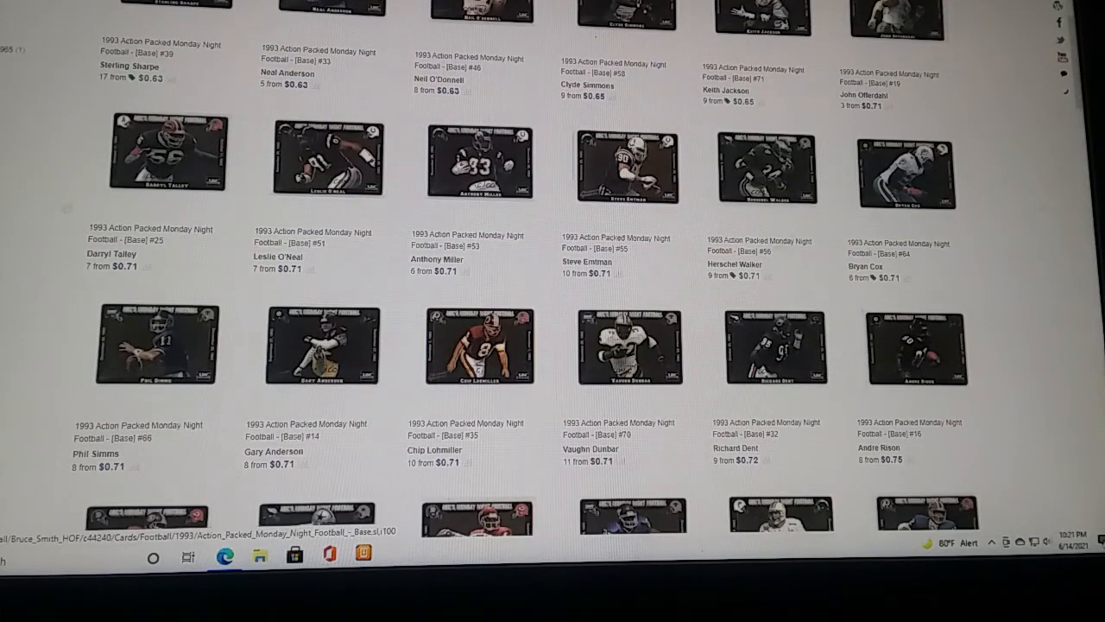
scroll("up", 3)
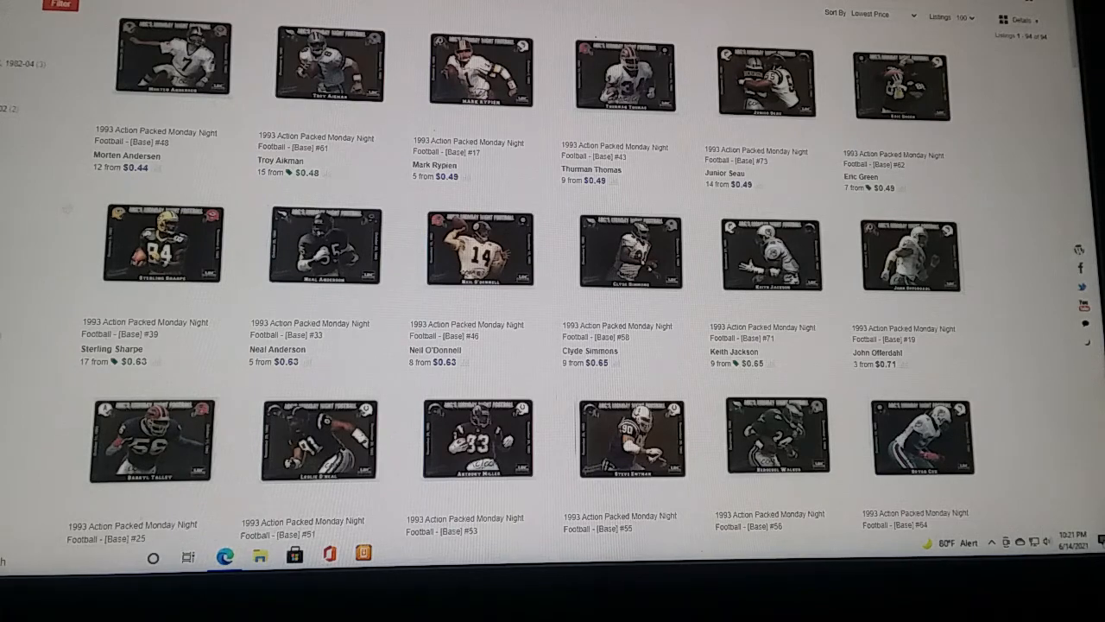
scroll("down", 3)
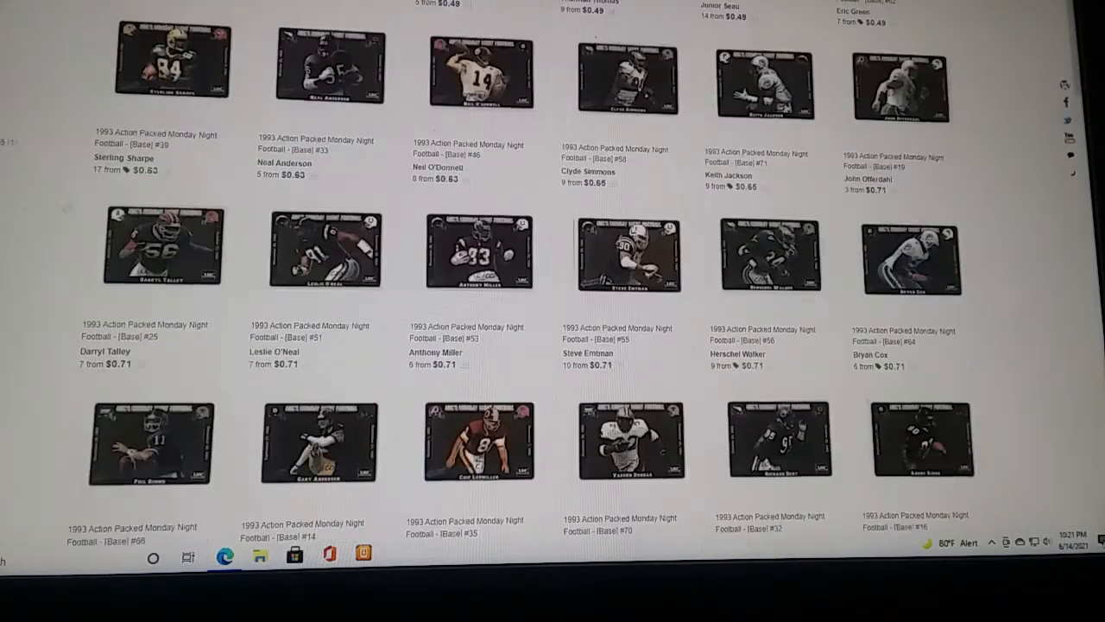
scroll("down", 3)
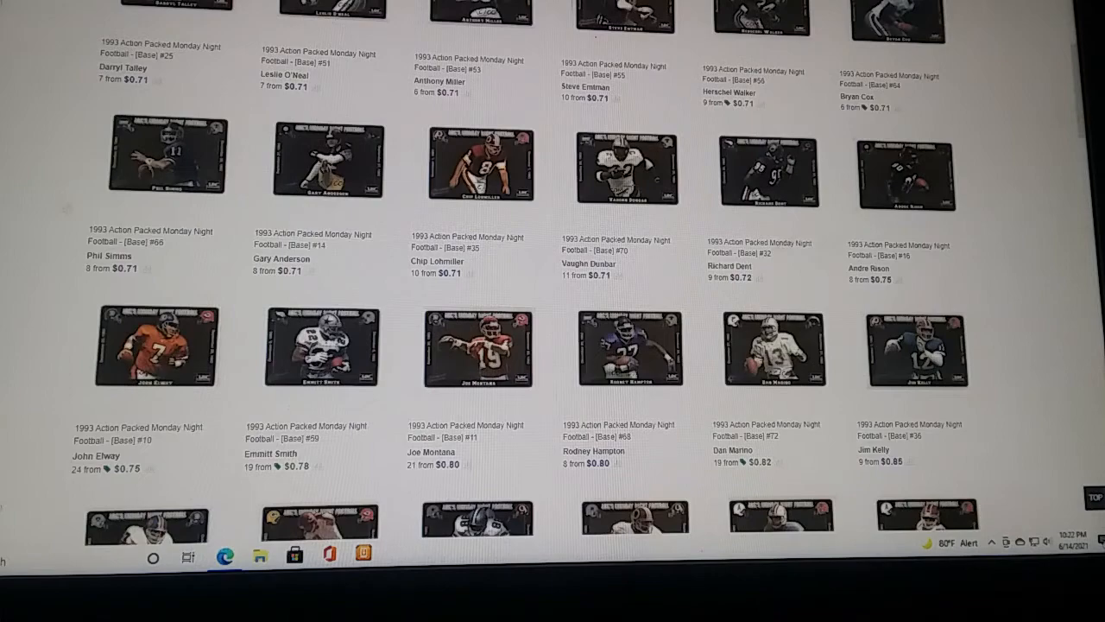
scroll("down", 3)
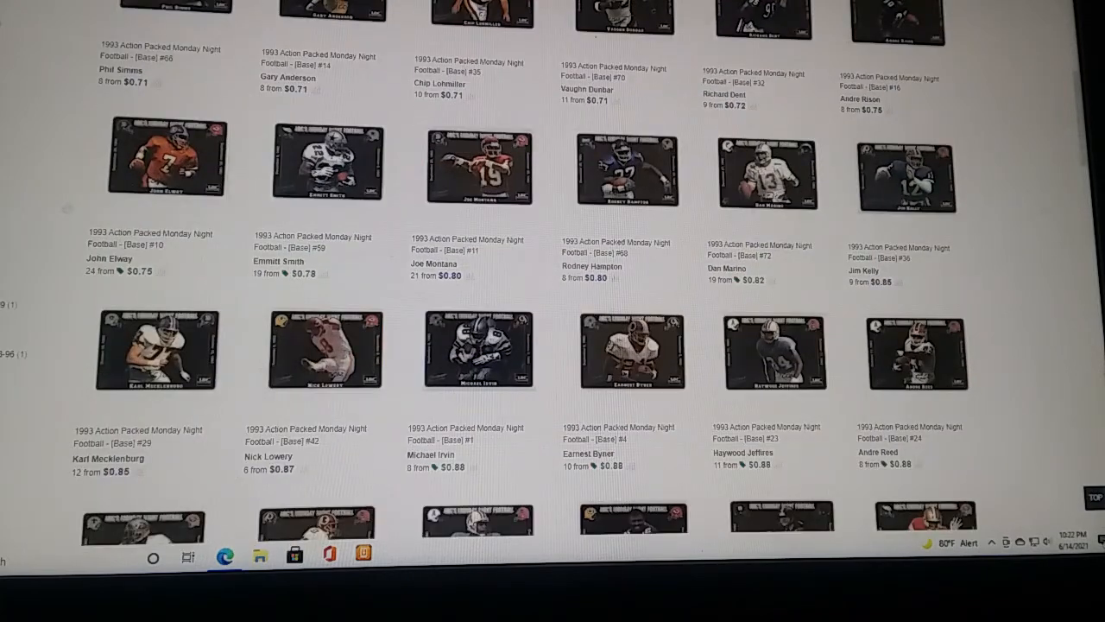
scroll("up", 3)
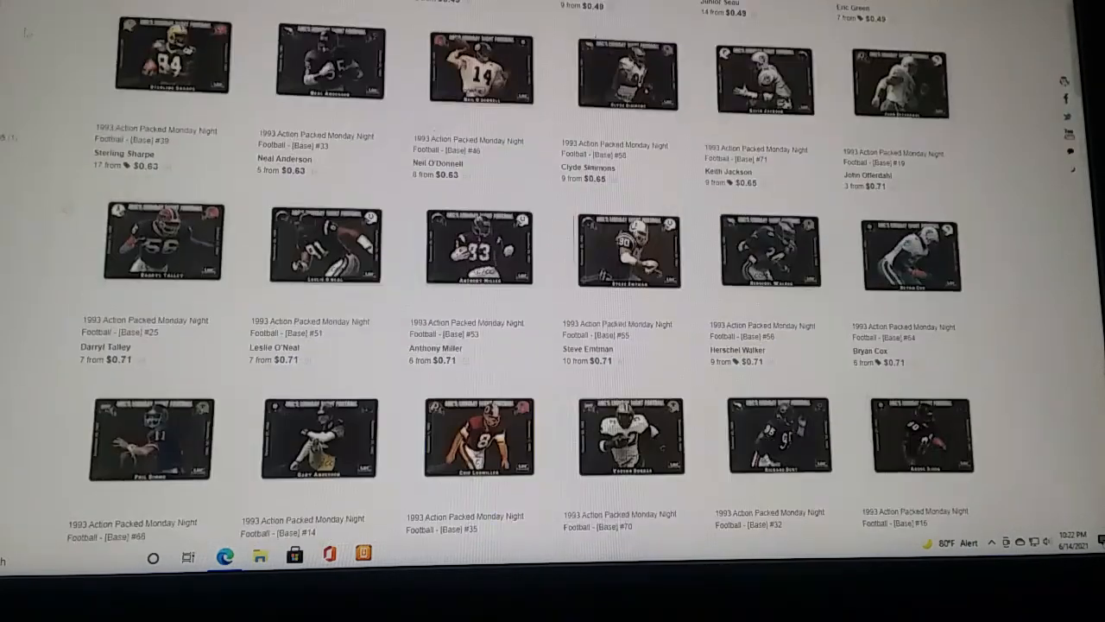